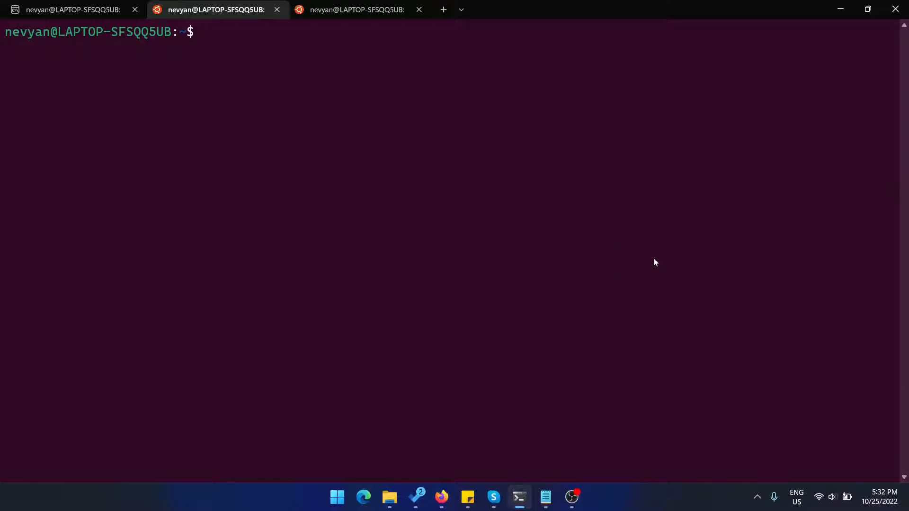
{"action": "mouse_move", "coordinate": [683, 284]}
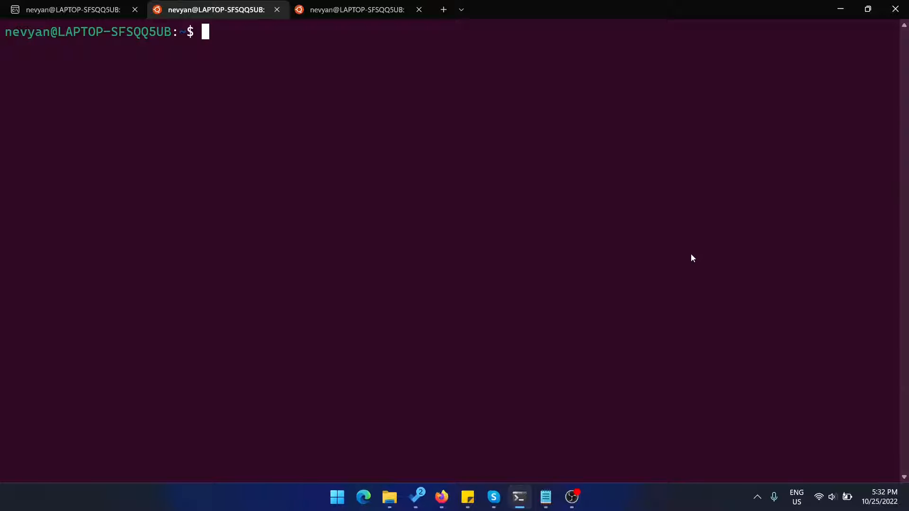
Show modules.conf listing dm_multipath and the multipath-tools.service unit, then clear the screen
{"action": "type", "text": "cat /etc/modules-load.d/modules.conf"}
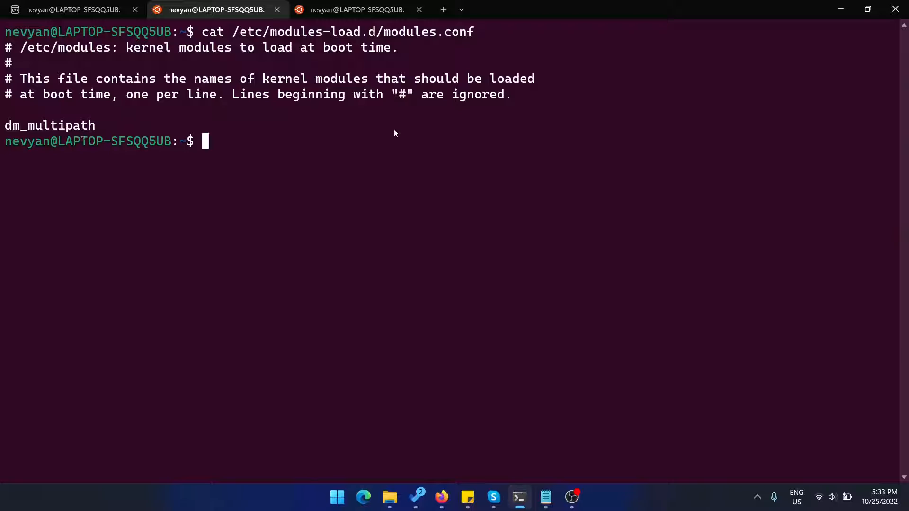
{"action": "mouse_move", "coordinate": [88, 130]}
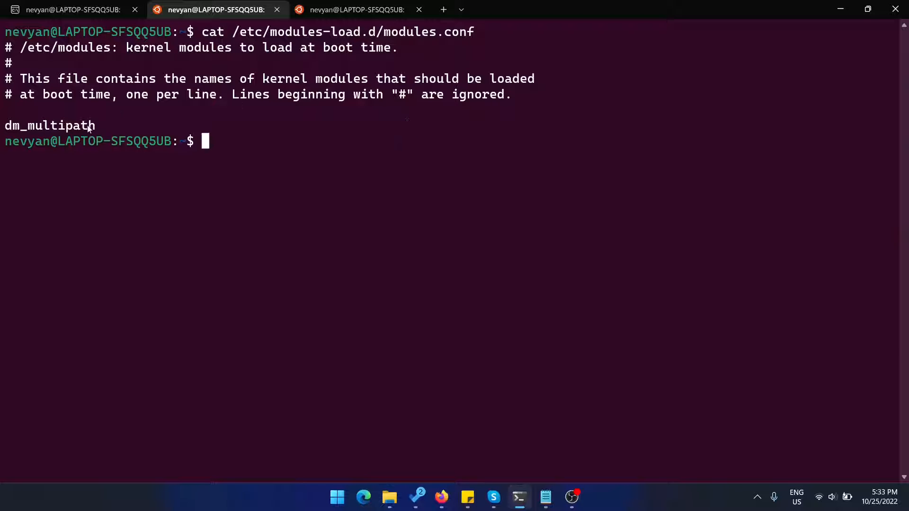
{"action": "type", "text": "cat /etc/systemd/system/multipath-tools.service"}
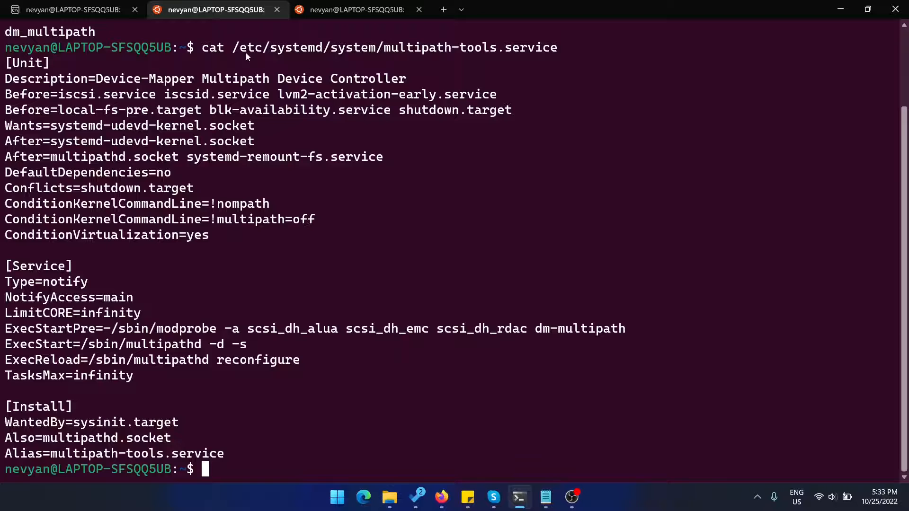
{"action": "mouse_move", "coordinate": [478, 62]}
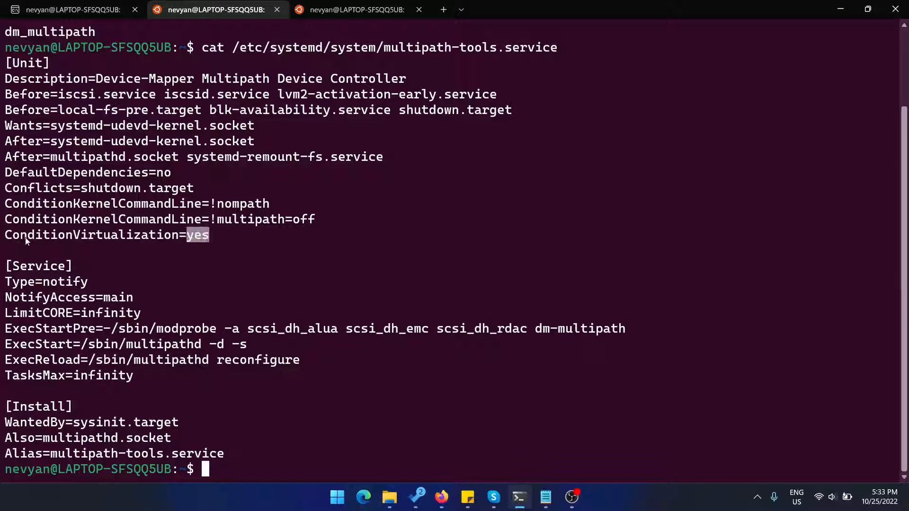
{"action": "mouse_move", "coordinate": [212, 244]}
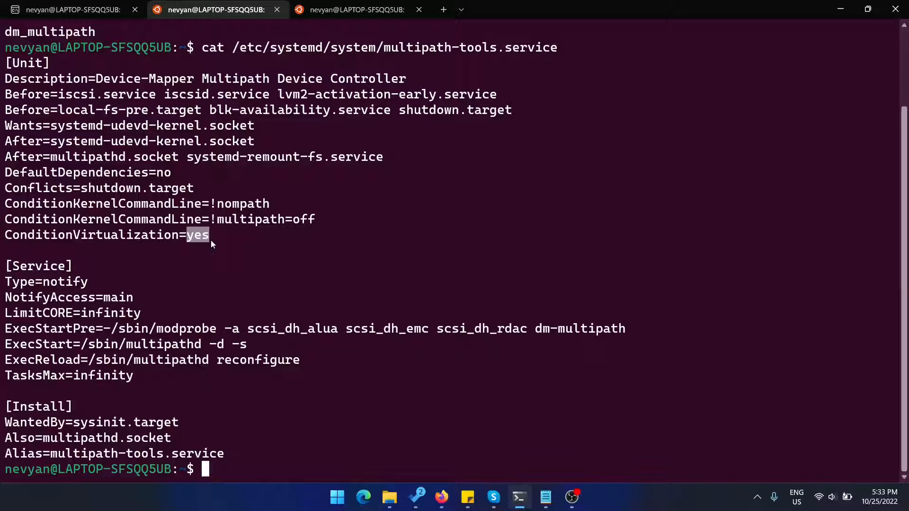
{"action": "type", "text": "cl"}
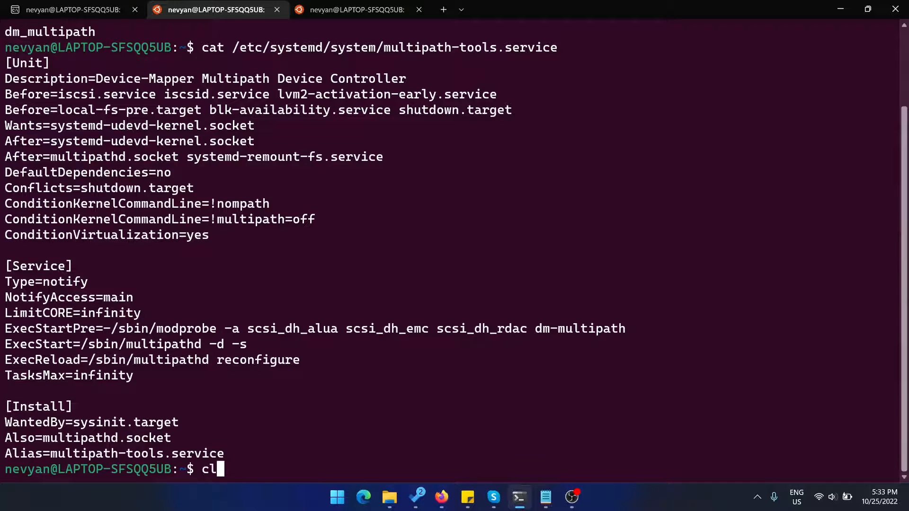
Select the kernel source directory name and the cd/checkout command lines in the build notes
{"action": "key", "text": "Enter"}
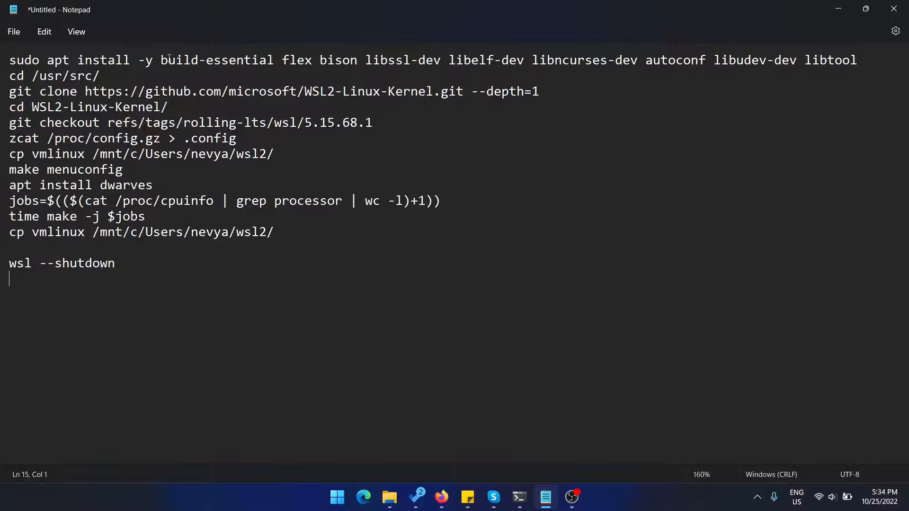
{"action": "left_click_drag", "start_coordinate": [161, 60], "coordinate": [546, 60]}
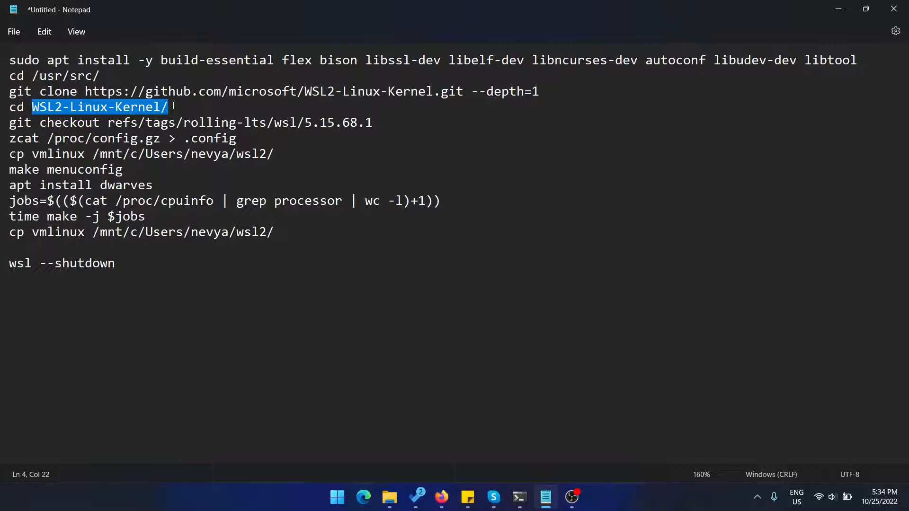
{"action": "left_click_drag", "start_coordinate": [169, 107], "coordinate": [360, 122]}
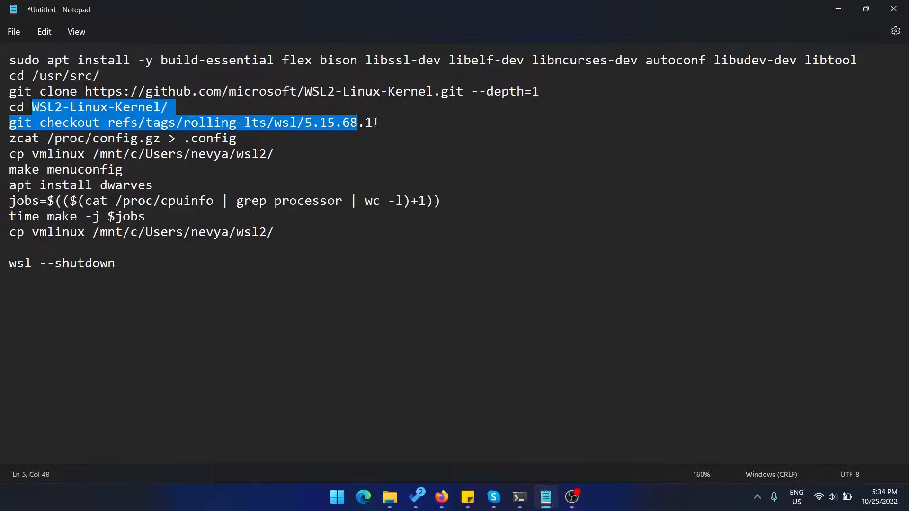
{"action": "left_click", "coordinate": [108, 122]}
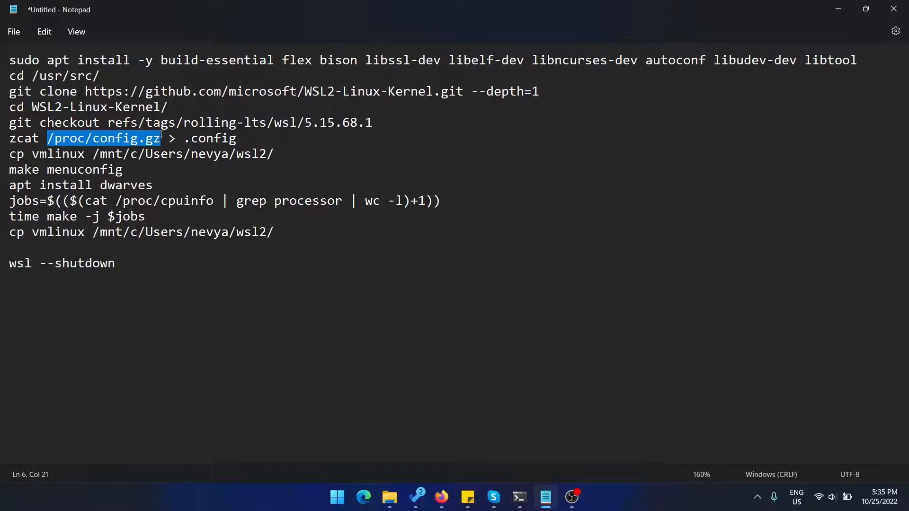
{"action": "mouse_move", "coordinate": [206, 138]}
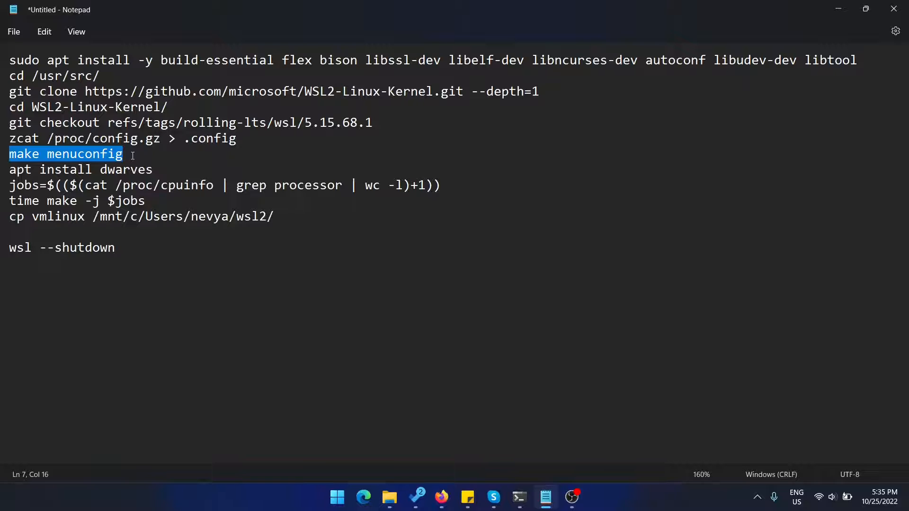
{"action": "mouse_move", "coordinate": [87, 165]}
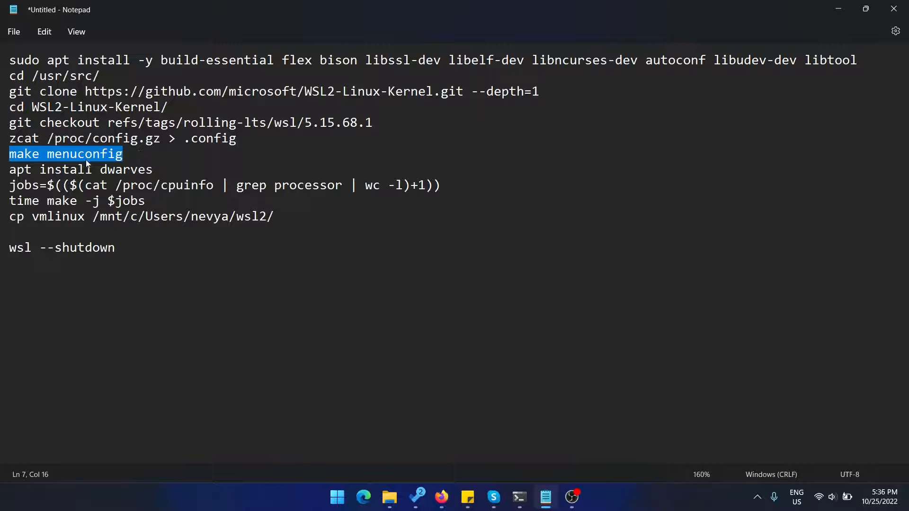
Become root with sudo su and extract /proc/config.gz into .config in the kernel source
{"action": "left_click", "coordinate": [519, 497]}
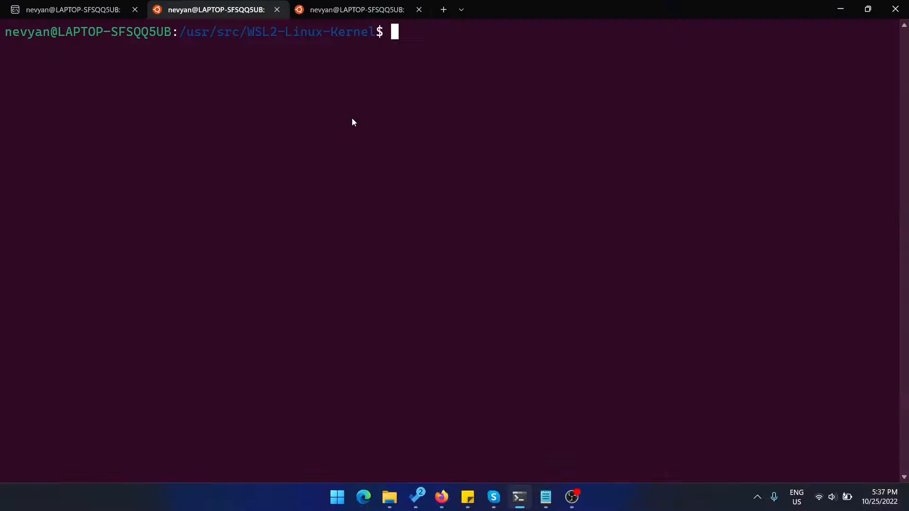
{"action": "type", "text": "sudo su"}
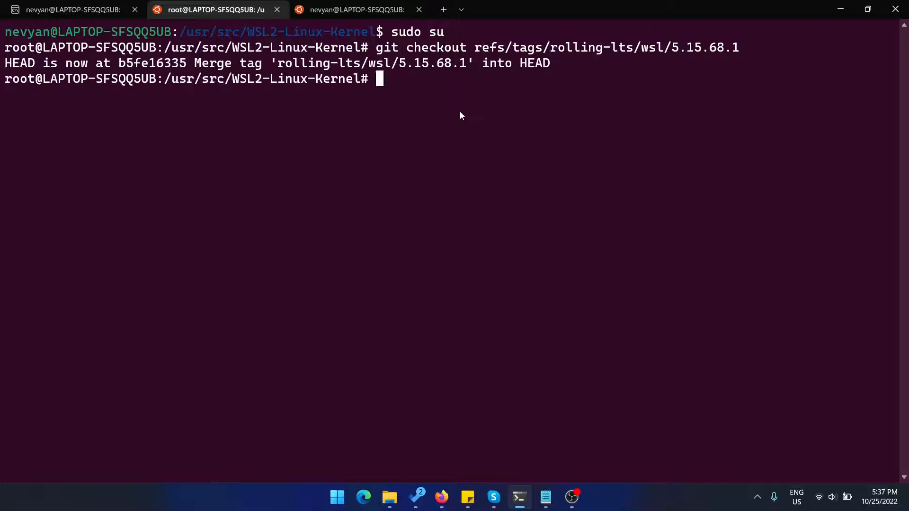
{"action": "type", "text": "zcat /proc/config.gz > .config"}
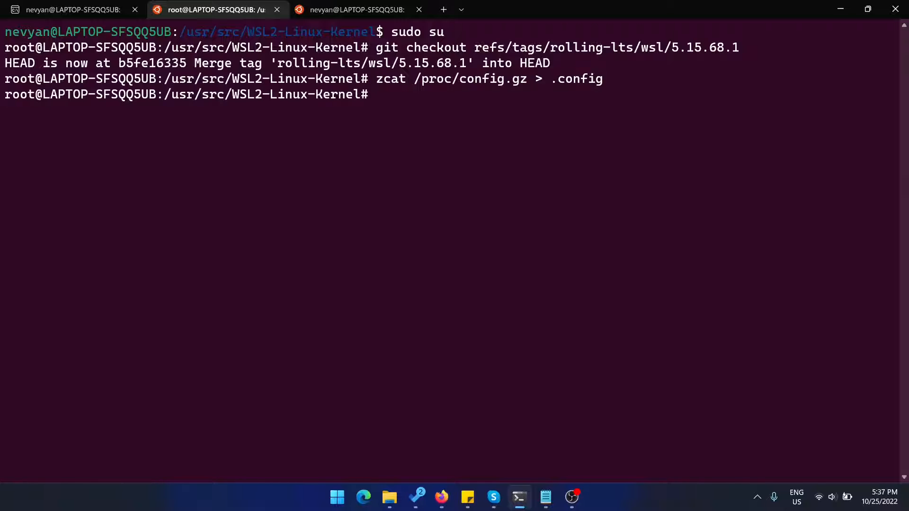
{"action": "type", "text": "make menu"}
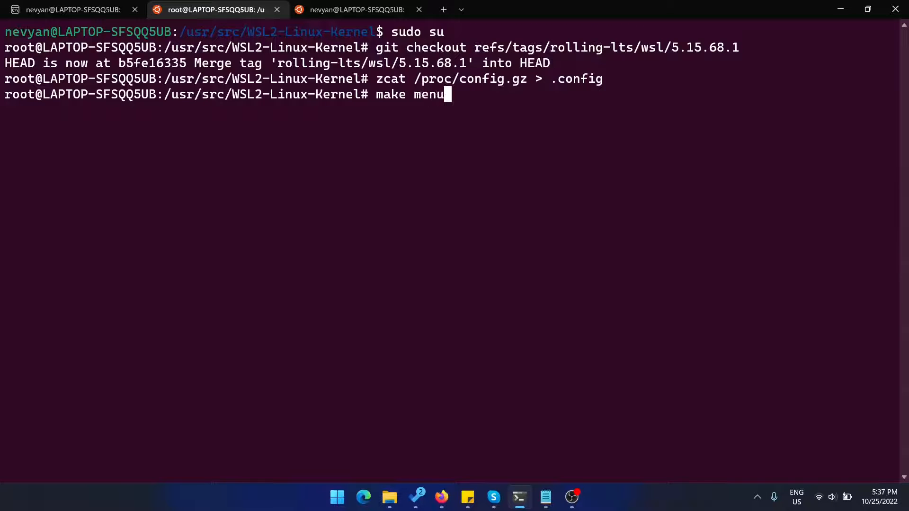
In menuconfig, mark Open vSwitch as a module, back out of Networking options and exit the configuration
{"action": "key", "text": "Enter"}
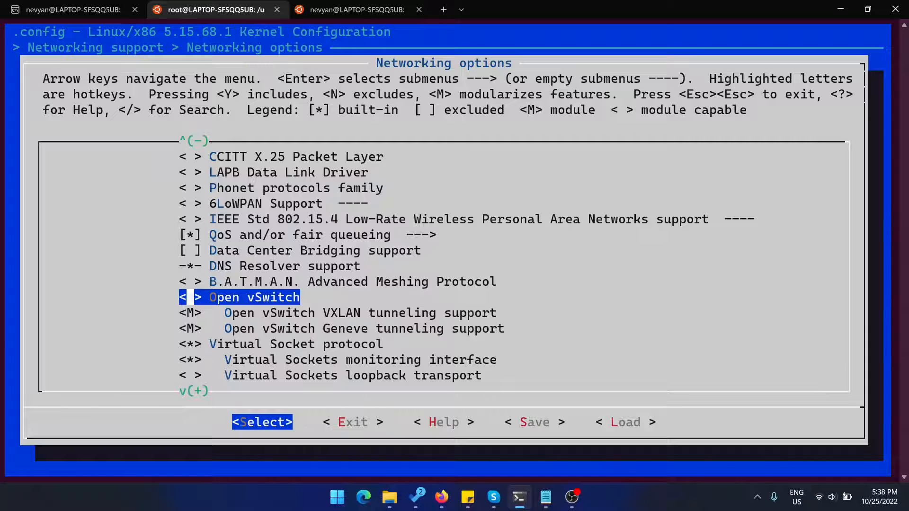
{"action": "key", "text": "Down"}
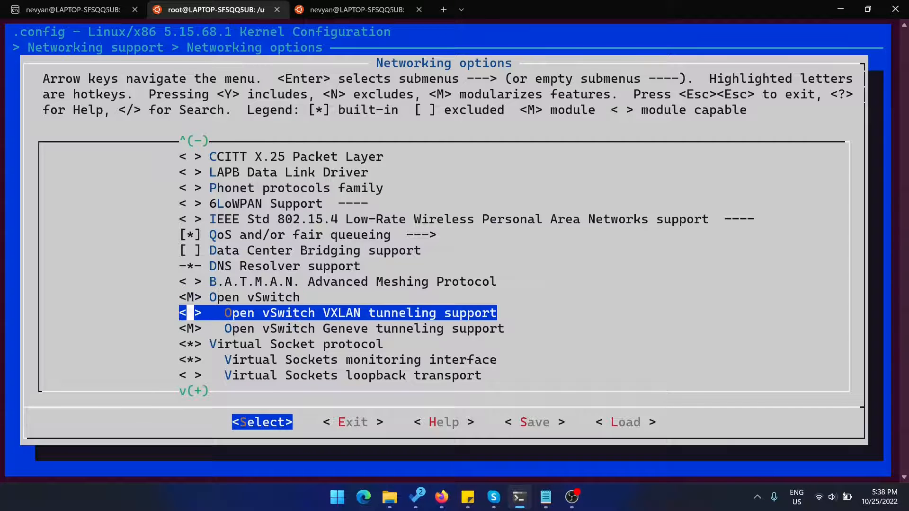
{"action": "key", "text": "Escape"}
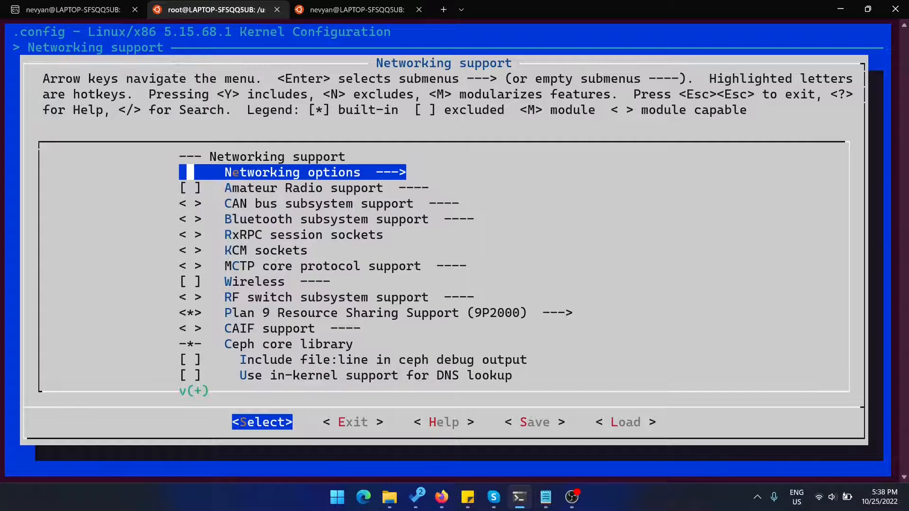
{"action": "key", "text": "Escape"}
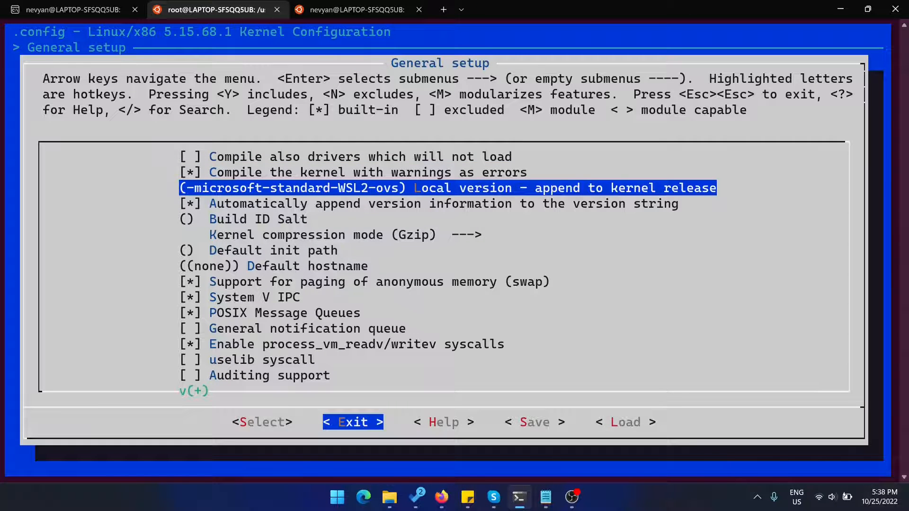
{"action": "left_click", "coordinate": [352, 422]}
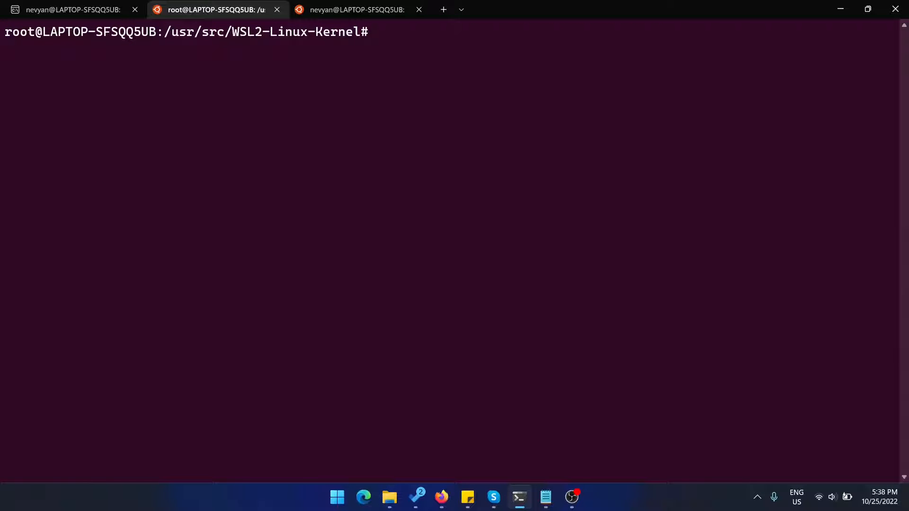
Select the jobs= and time make -j $jobs lines in the Notepad build notes
{"action": "left_click", "coordinate": [546, 497]}
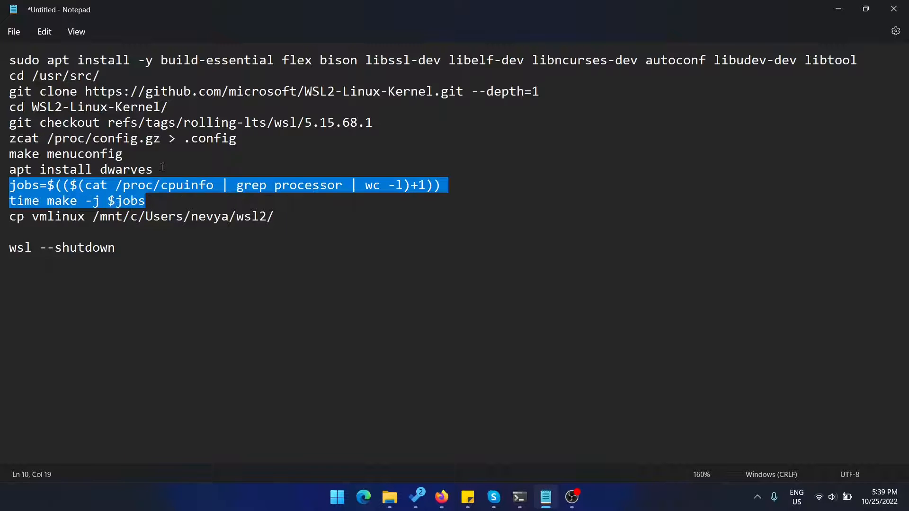
{"action": "double_click", "coordinate": [125, 170]}
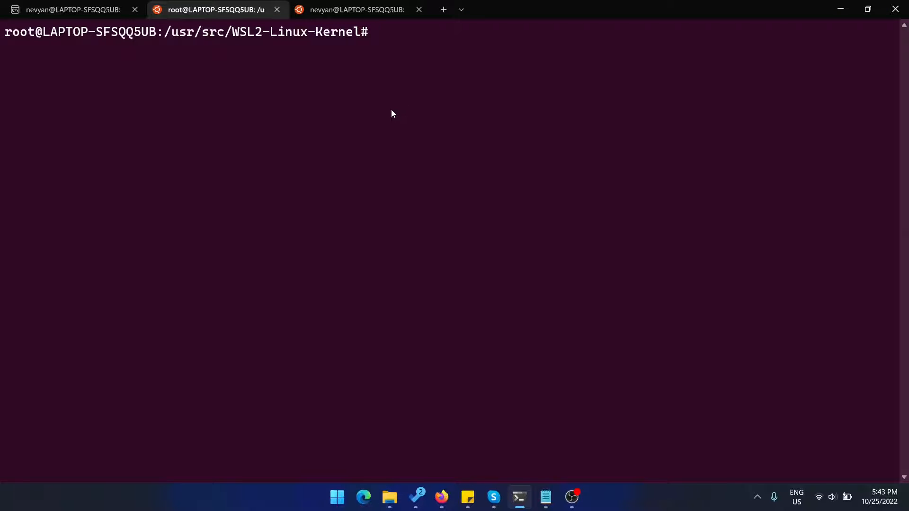
Run make modules_install, list the source folder and locate the built vmlinux file
{"action": "type", "text": "make modules_install"}
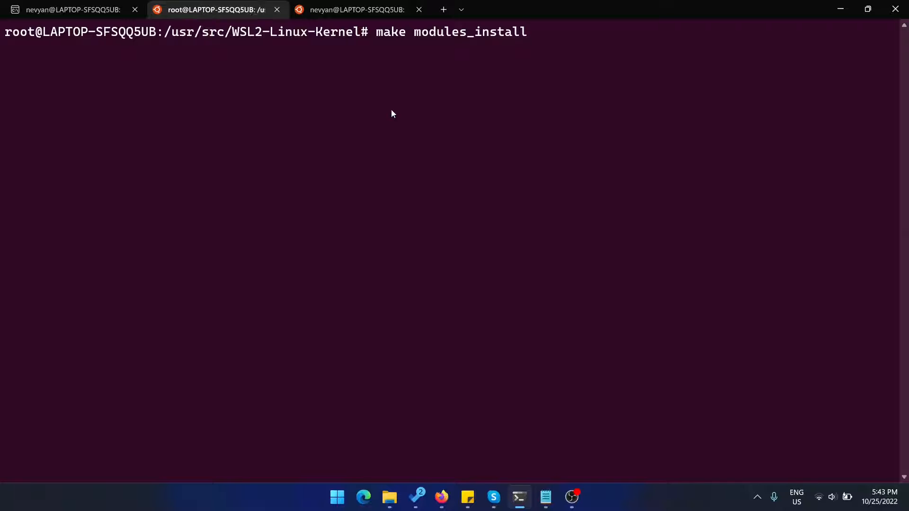
{"action": "key", "text": "Return"}
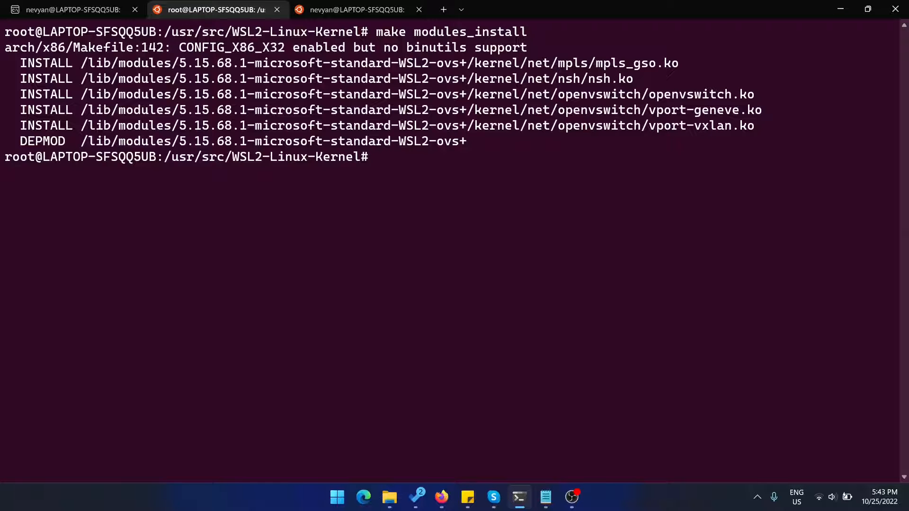
{"action": "mouse_move", "coordinate": [516, 70]}
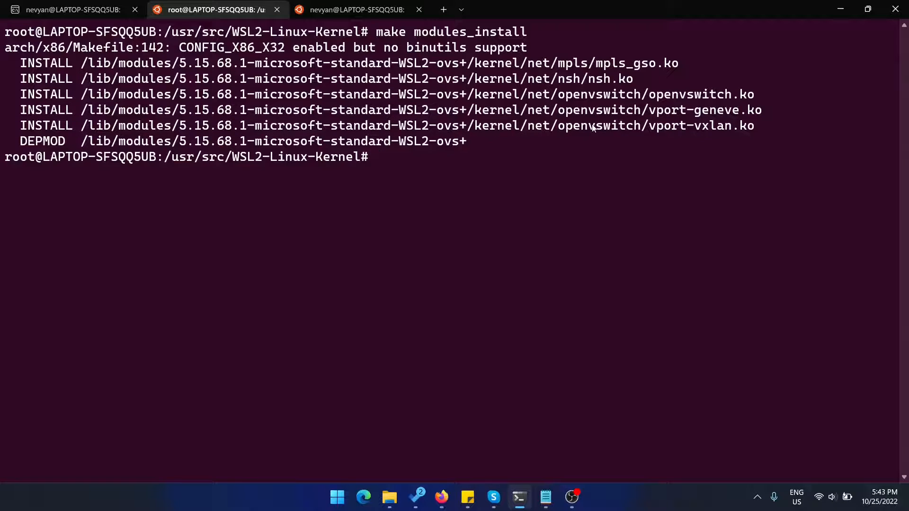
{"action": "type", "text": "ls"}
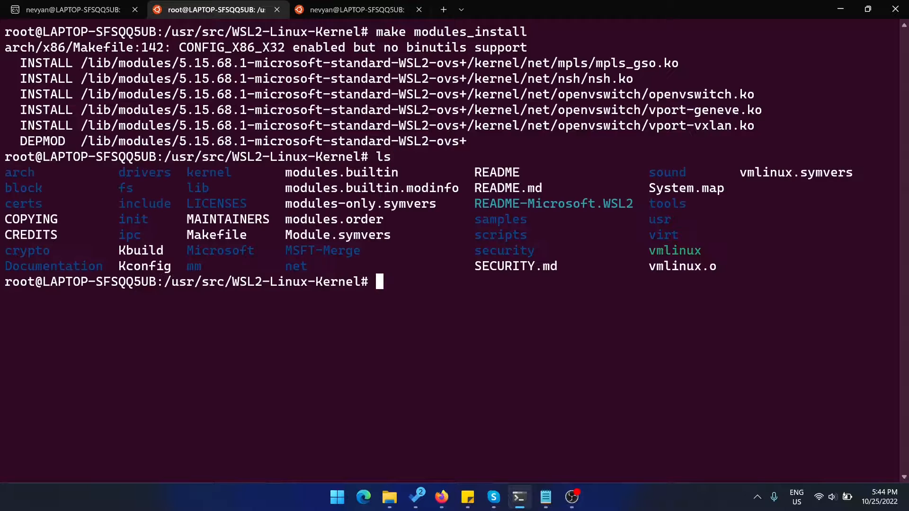
{"action": "double_click", "coordinate": [675, 250]}
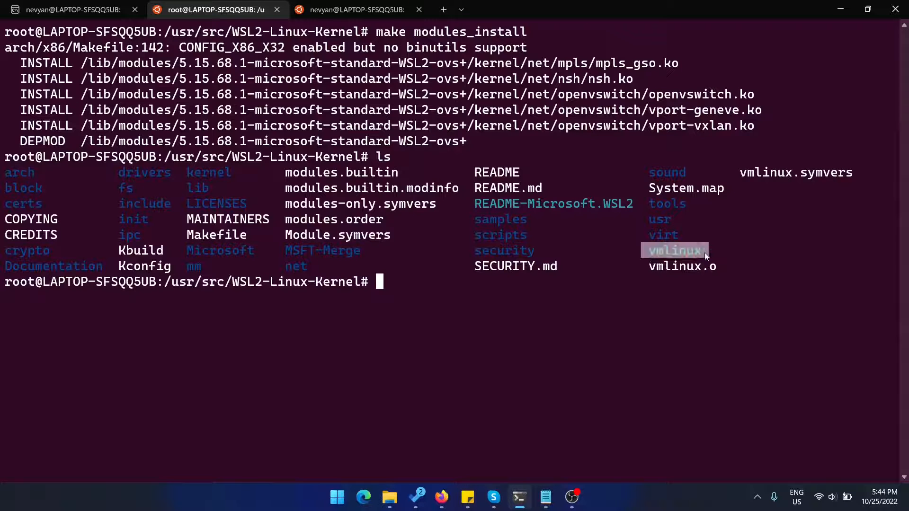
{"action": "mouse_move", "coordinate": [701, 259]}
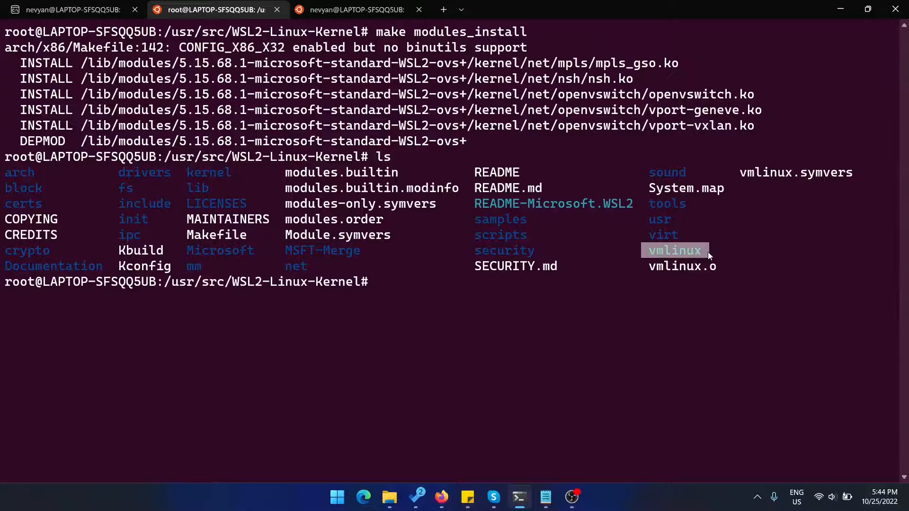
{"action": "mouse_move", "coordinate": [706, 251]}
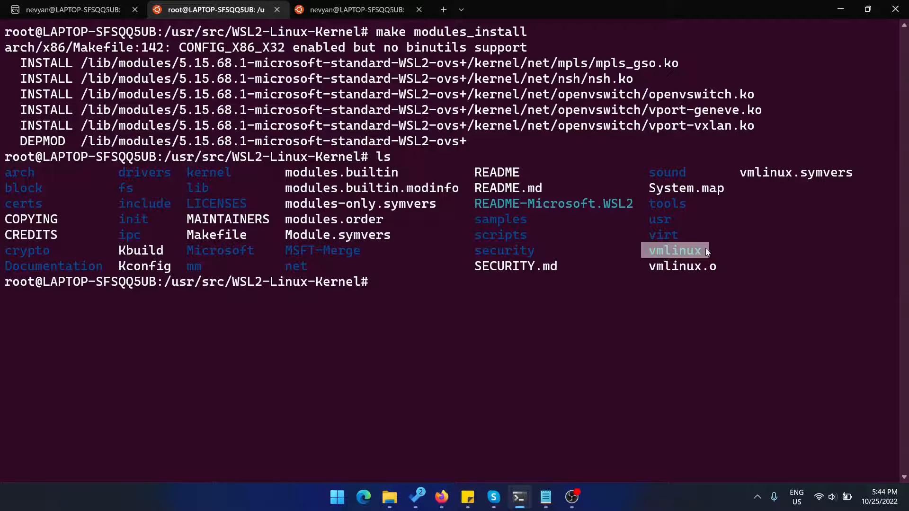
Clear the screen and enter cp vmlinux /mnt/c/Users/nevya/wsl2/ to copy the kernel to Windows
{"action": "type", "text": "c"}
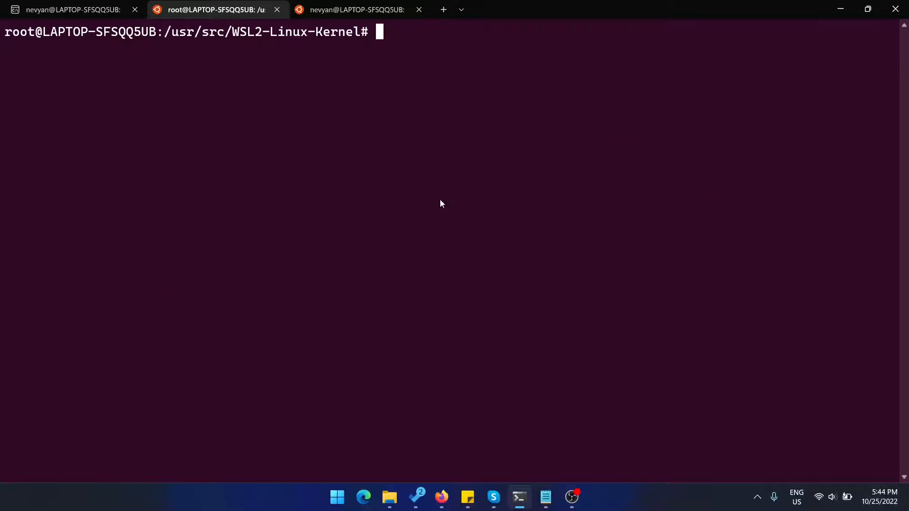
{"action": "type", "text": "cp vmlinux /mnt/c/Users/nevya/wsl2/"}
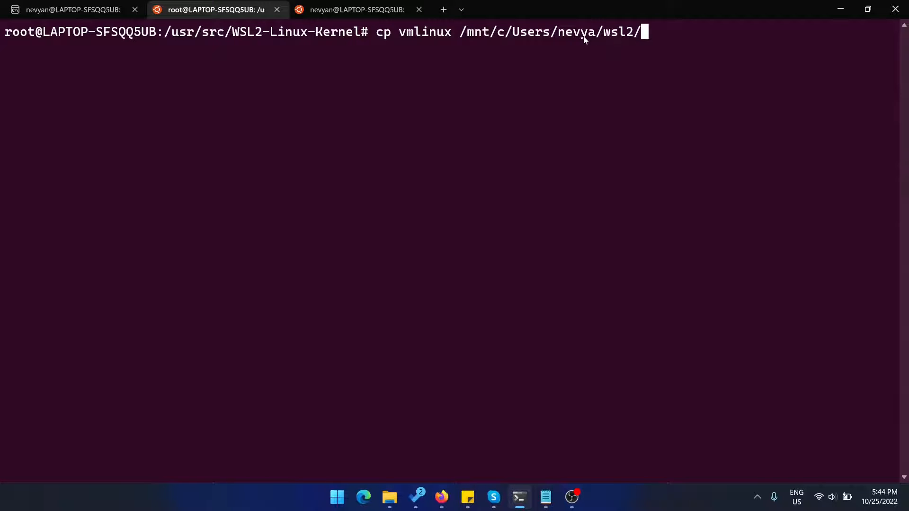
{"action": "double_click", "coordinate": [620, 32]}
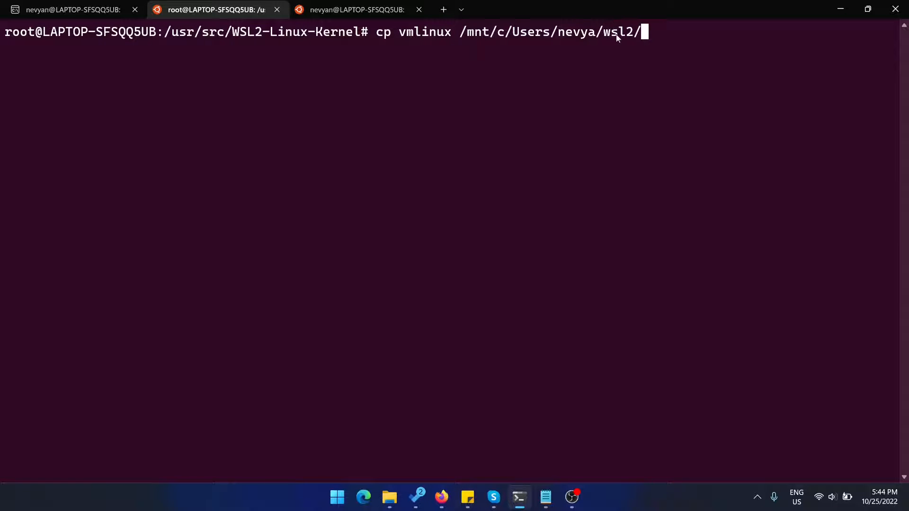
Confirm vmlinux sits in the wsl2 folder, then select .wslconfig in the home folder and bring up its actions
{"action": "left_click", "coordinate": [388, 497]}
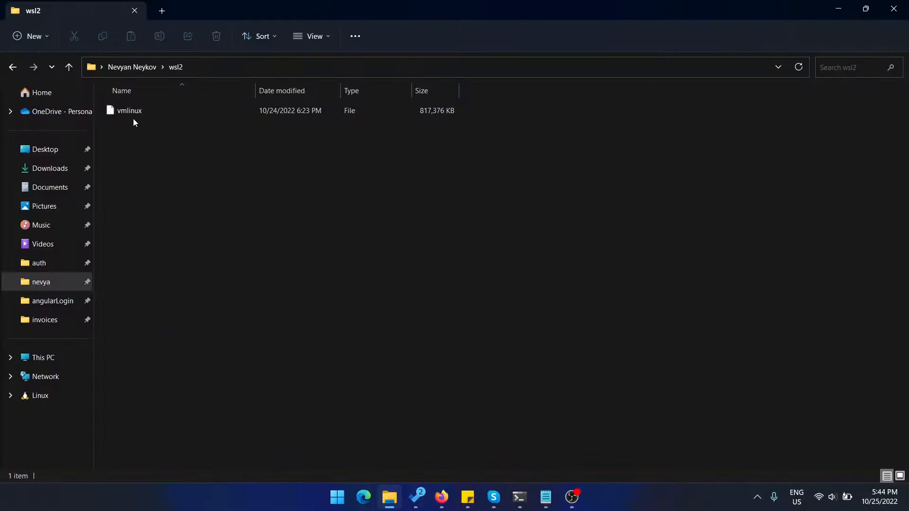
{"action": "mouse_move", "coordinate": [137, 112]}
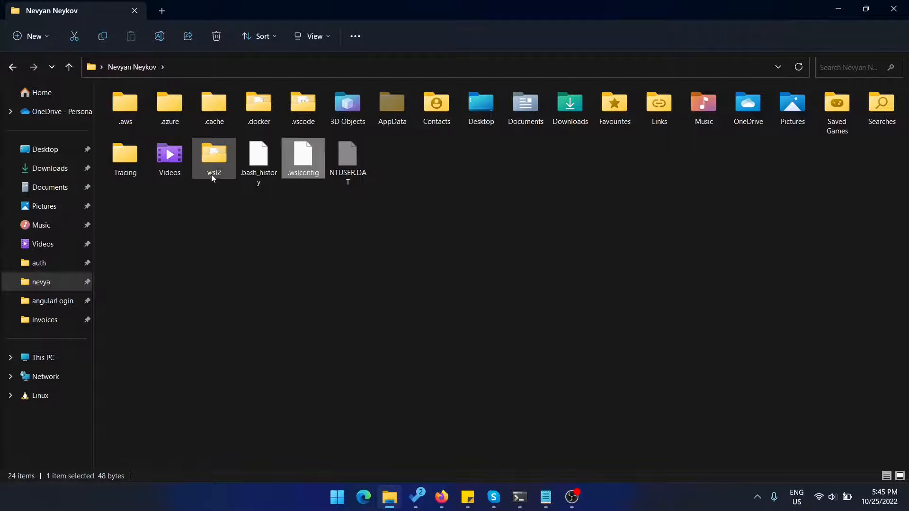
{"action": "left_click", "coordinate": [303, 156]}
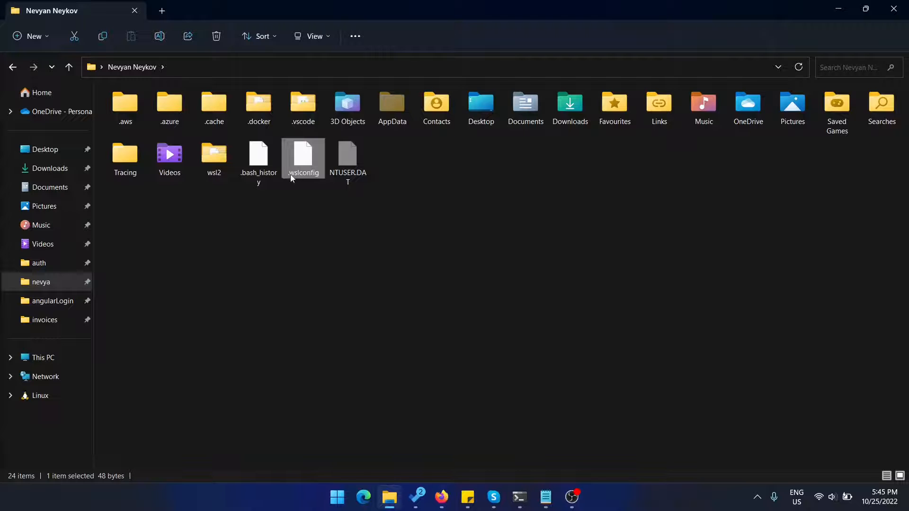
{"action": "mouse_move", "coordinate": [304, 178]}
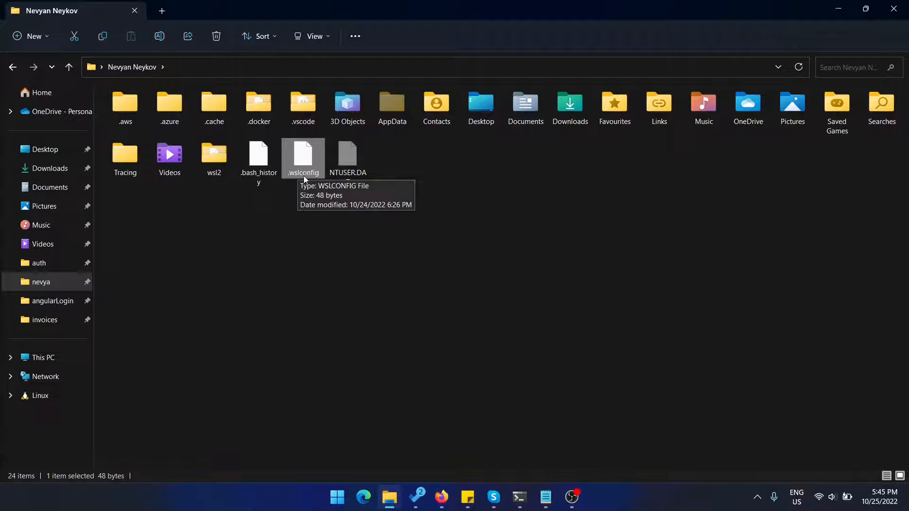
{"action": "right_click", "coordinate": [303, 157]}
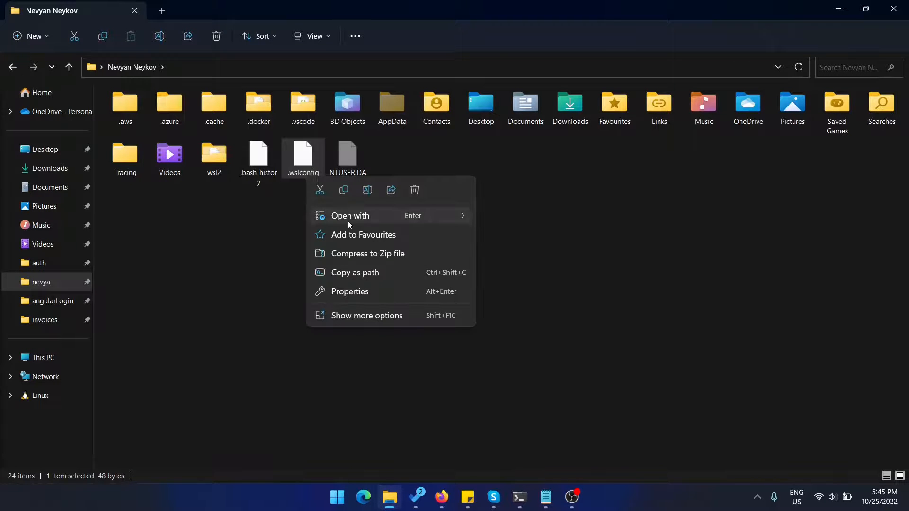
View .wslconfig in Notepad, checking the [wsl2] kernel path points at the custom vmlinux, then close it
{"action": "left_click", "coordinate": [350, 216]}
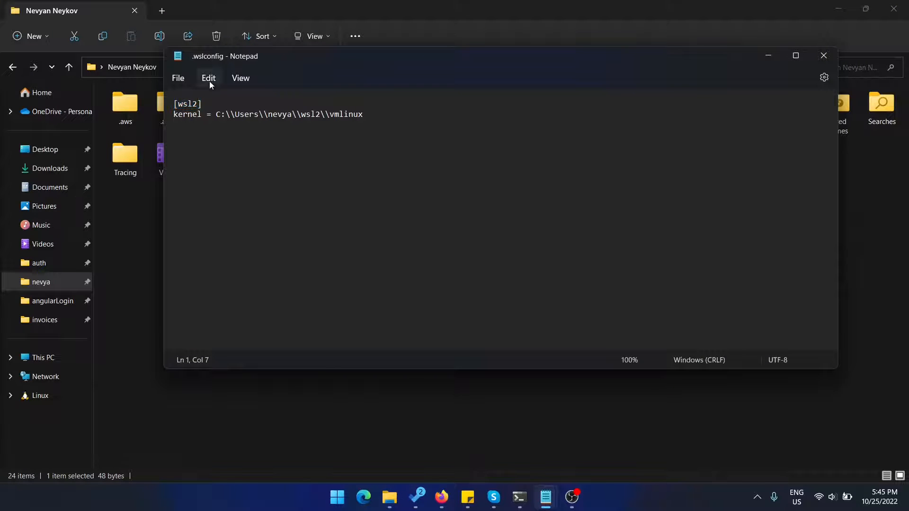
{"action": "double_click", "coordinate": [186, 114]}
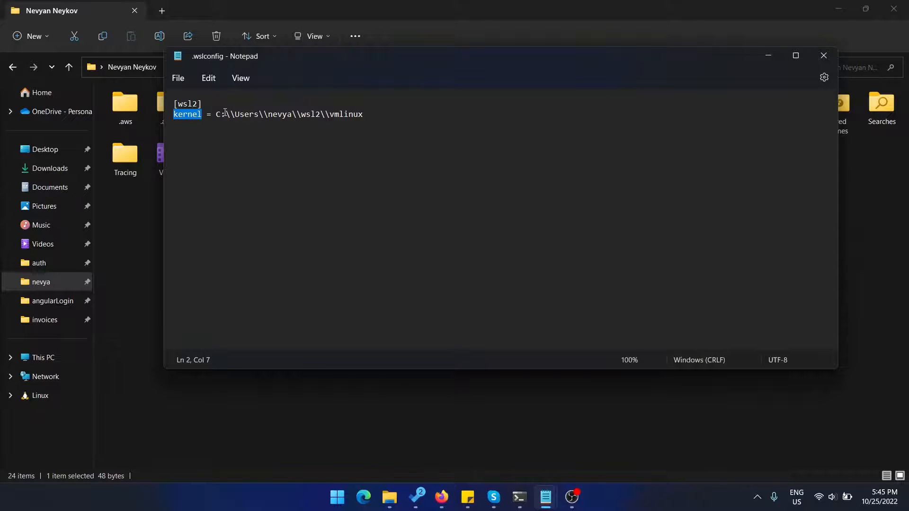
{"action": "double_click", "coordinate": [351, 114]}
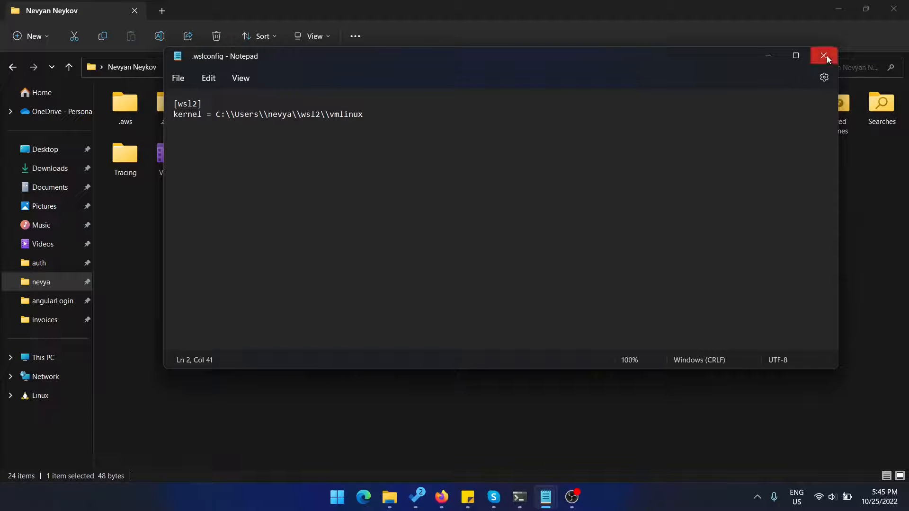
{"action": "left_click", "coordinate": [824, 55]}
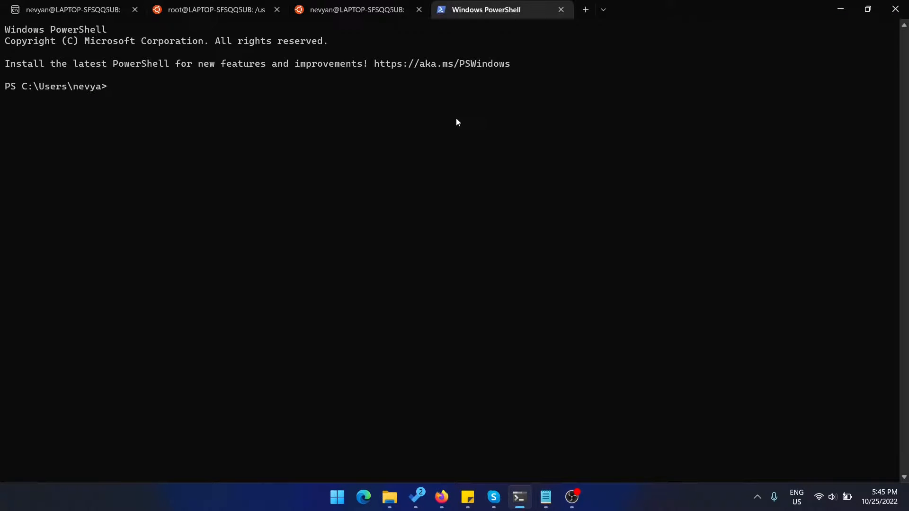
Enter wsl --shutdown at the PowerShell prompt so the custom kernel loads on restart
{"action": "type", "text": "wsl --shut"}
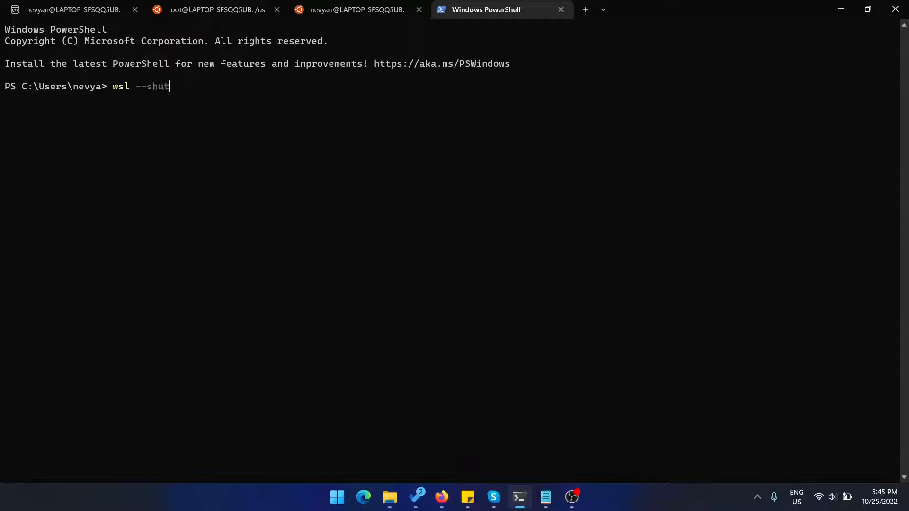
{"action": "type", "text": "down"}
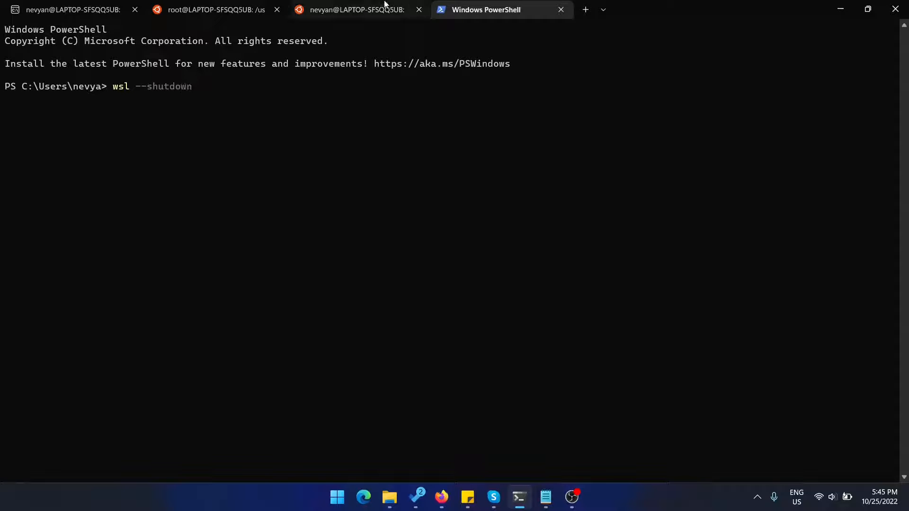
Restart the root Ubuntu session, verify uname -r reports 5.15.68.1-microsoft-standard-WSL2-ovs+, then exit
{"action": "left_click", "coordinate": [220, 8]}
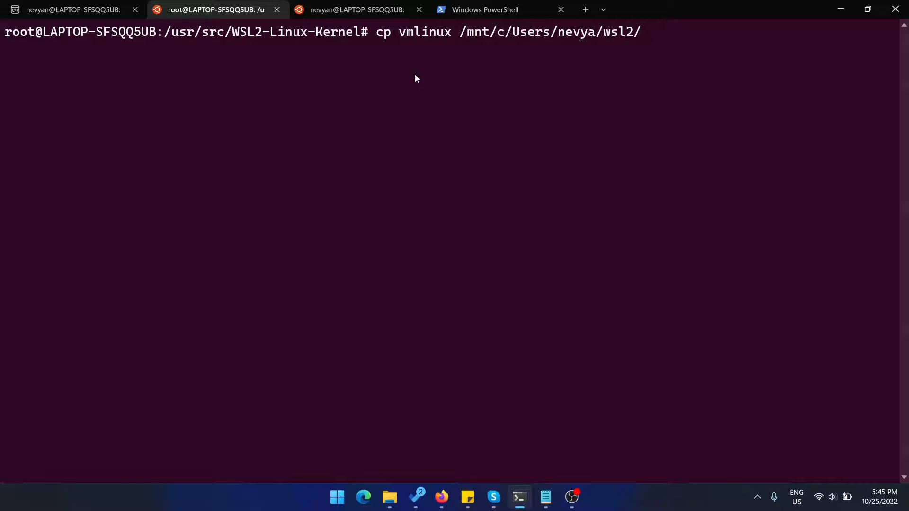
{"action": "key", "text": "BackSpace"}
{"action": "type", "text": "uname -r"}
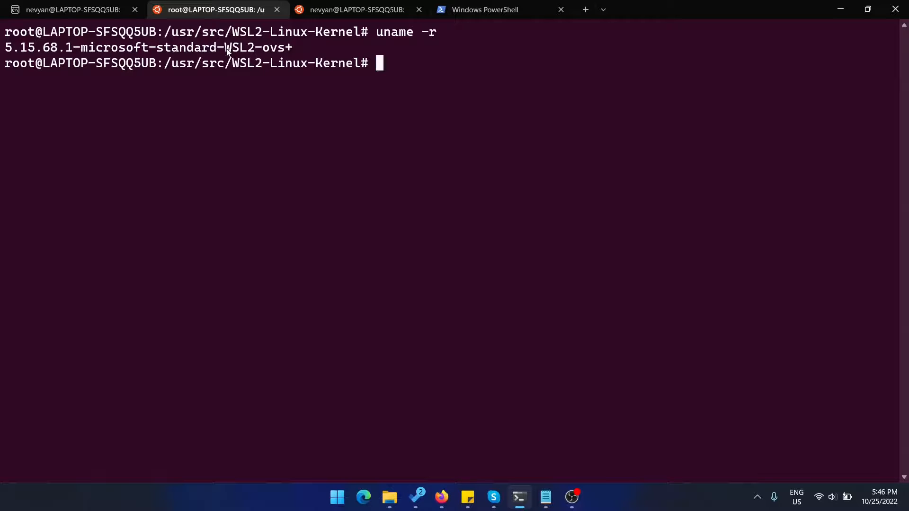
{"action": "double_click", "coordinate": [271, 48]}
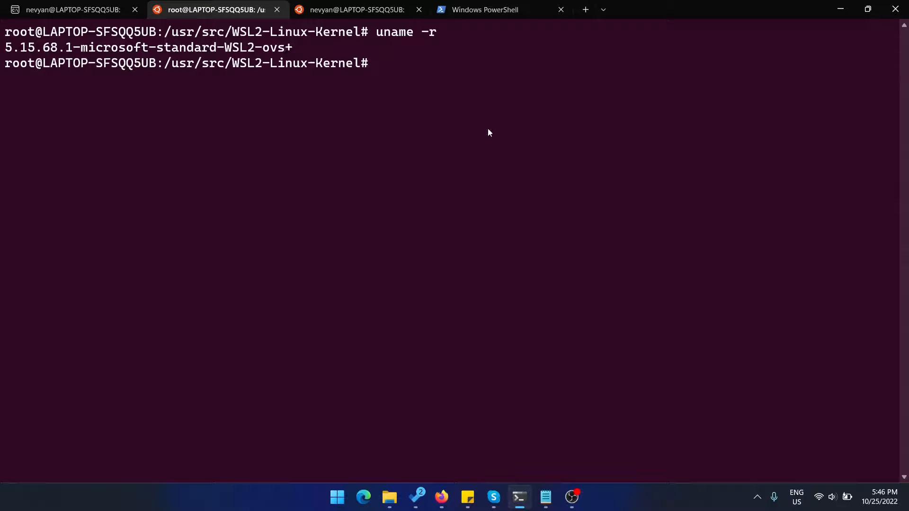
{"action": "type", "text": "exit"}
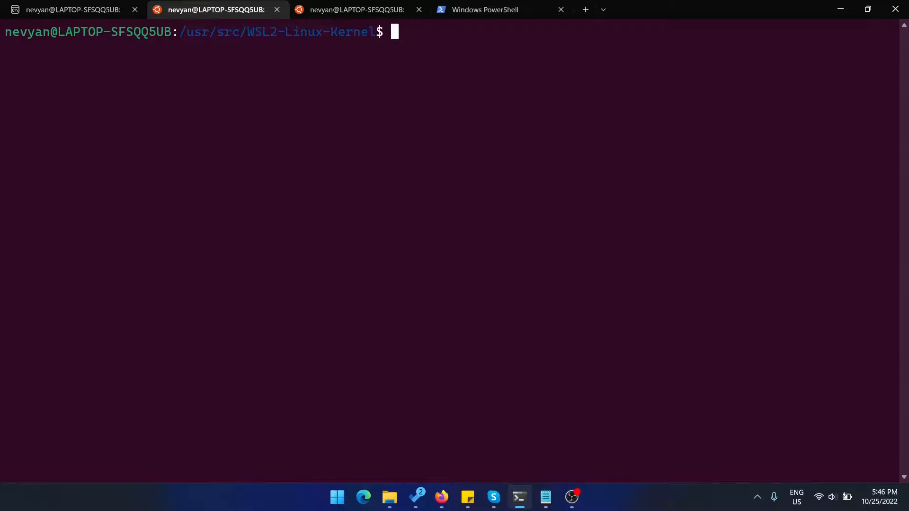
Install the microstack snap with --devmode --edge and let the install hook run
{"action": "type", "text": "sudo snap install microstack --devmode --edge"}
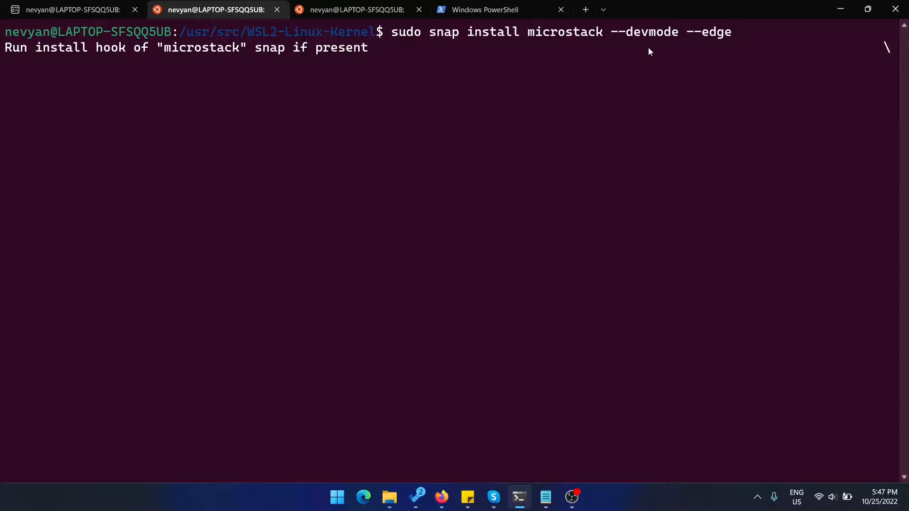
{"action": "mouse_move", "coordinate": [676, 70]}
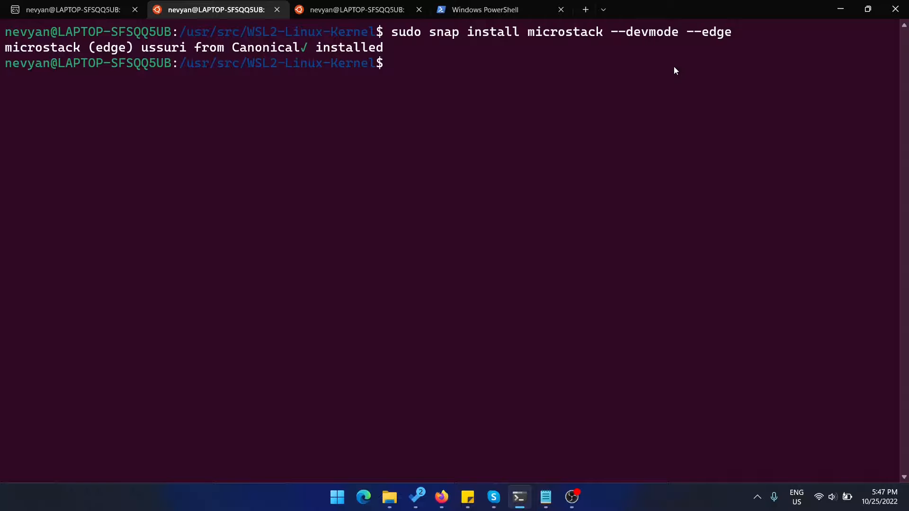
Check snap list shows microstack ussuri, then run microstack init --auto --control
{"action": "type", "text": "snap list"}
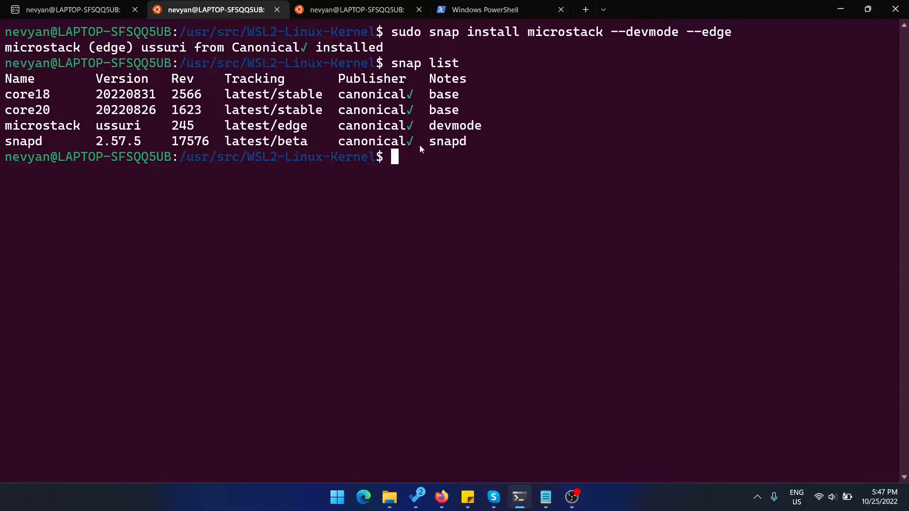
{"action": "mouse_move", "coordinate": [481, 203]}
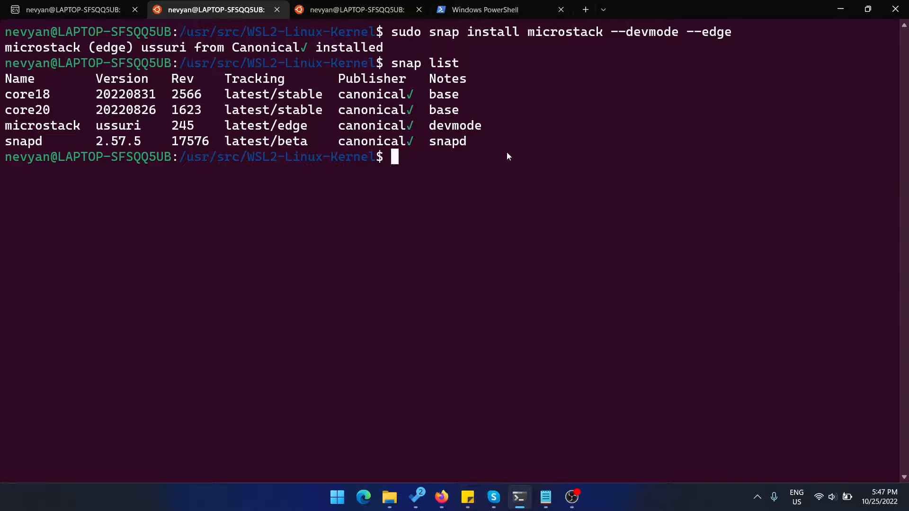
{"action": "type", "text": "sudo microstack init --auto --control"}
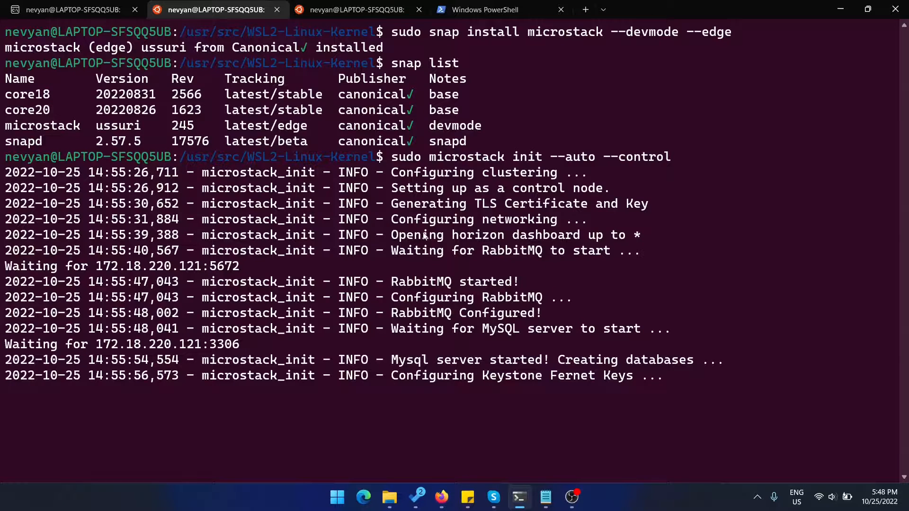
{"action": "mouse_move", "coordinate": [527, 212]}
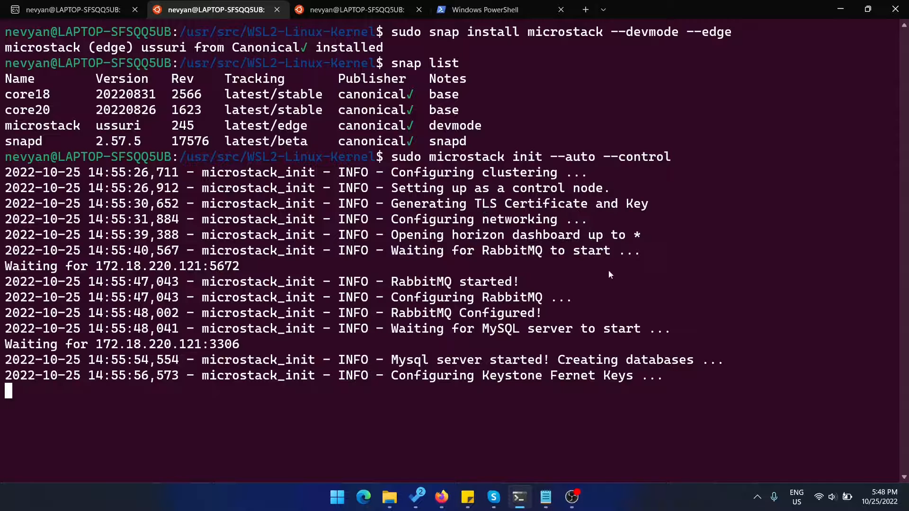
{"action": "mouse_move", "coordinate": [625, 307]}
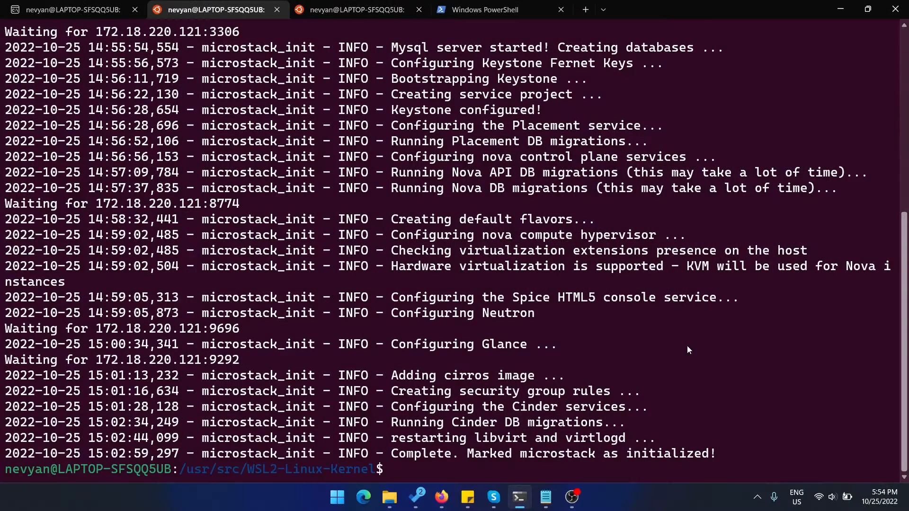
{"action": "mouse_move", "coordinate": [676, 354]}
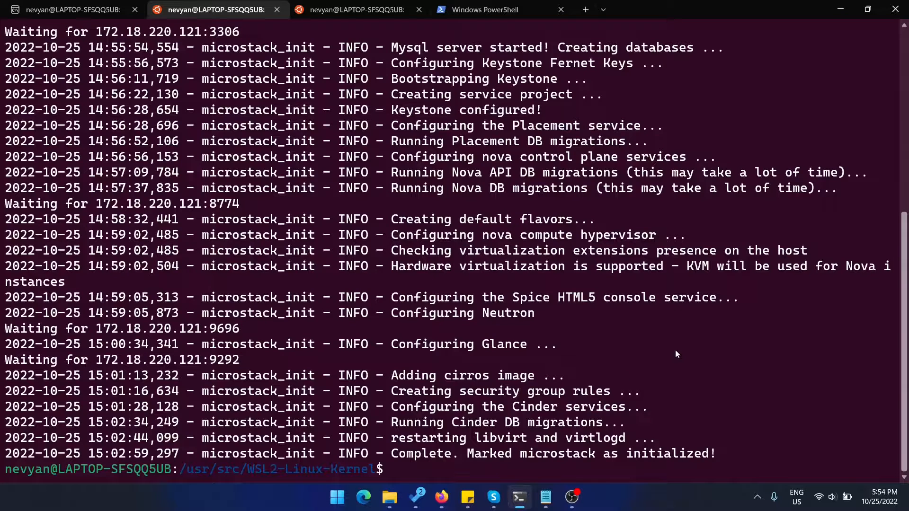
{"action": "mouse_move", "coordinate": [676, 339]}
{"action": "type", "text": "sudo microstack.openstack catalog list"}
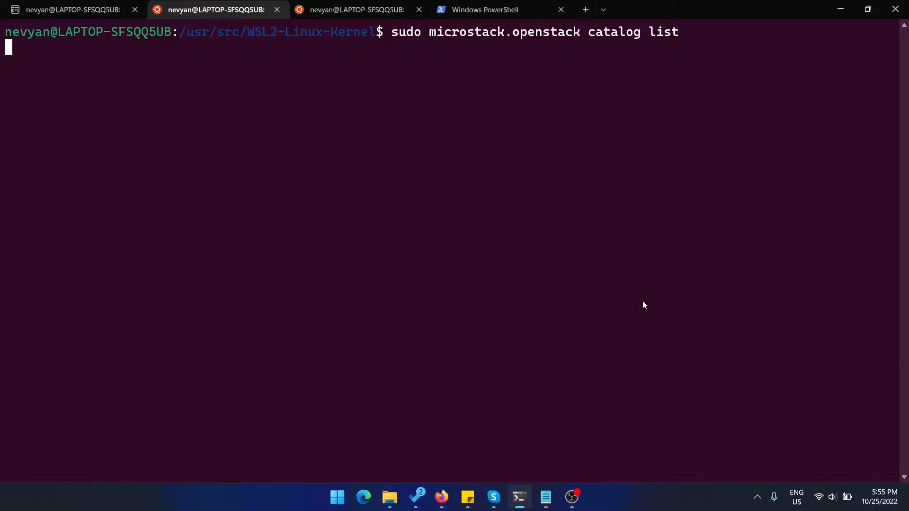
List the OpenStack service catalog, reading glance, cinder, nova, placement, neutron and keystone endpoints at 172.18.220.121
{"action": "key", "text": "Enter"}
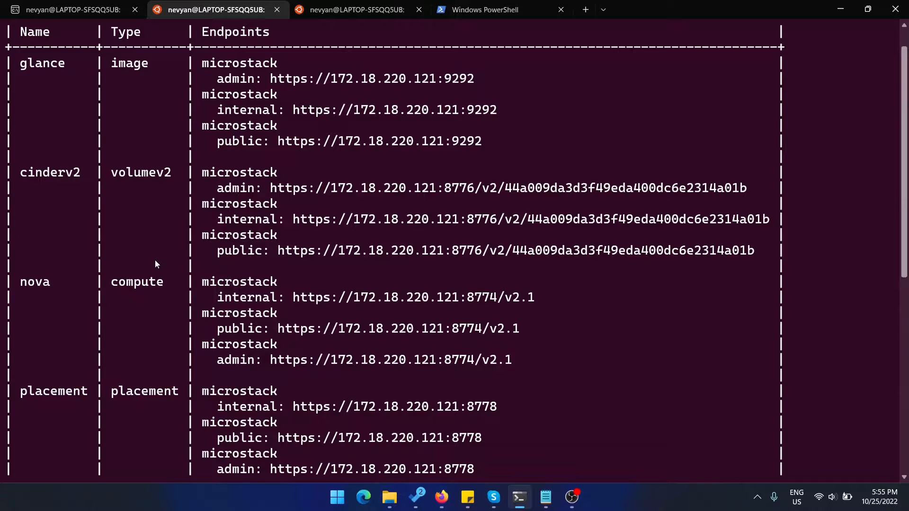
{"action": "scroll", "scroll_direction": "down", "scroll_amount": 3}
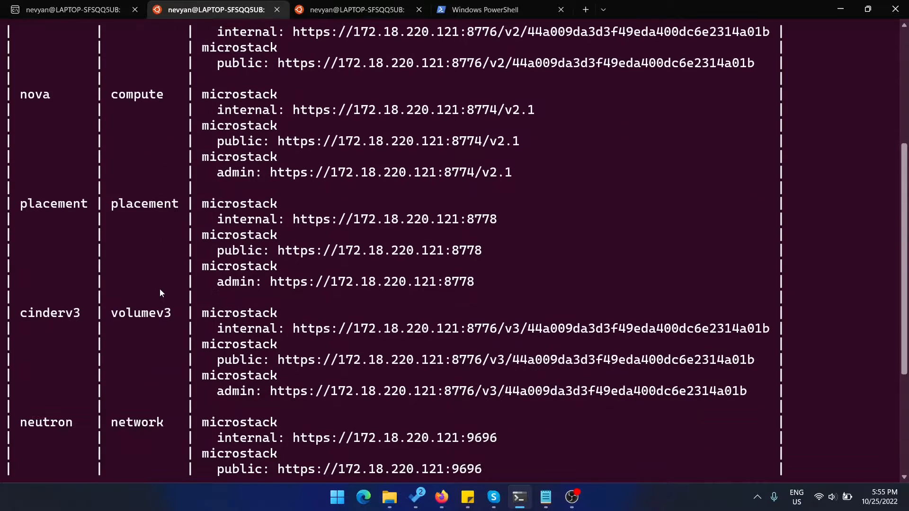
{"action": "scroll", "scroll_direction": "down", "scroll_amount": 3}
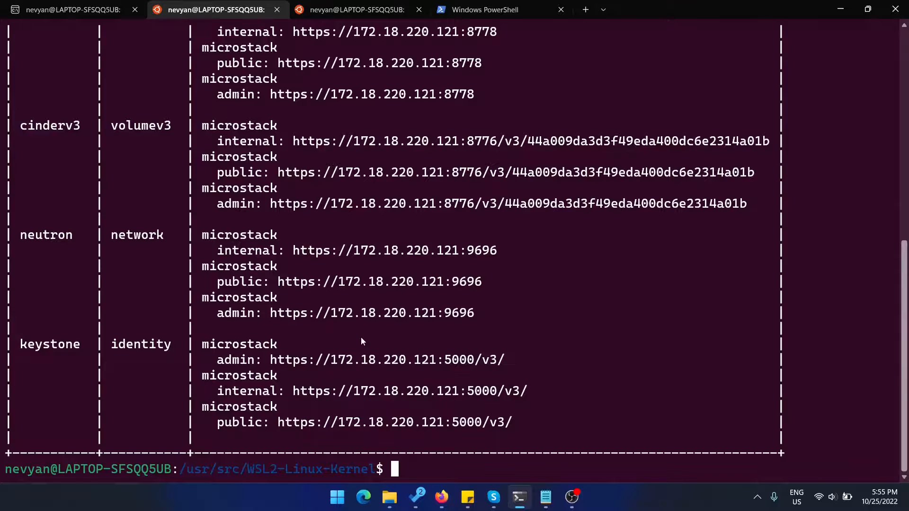
{"action": "mouse_move", "coordinate": [389, 254]}
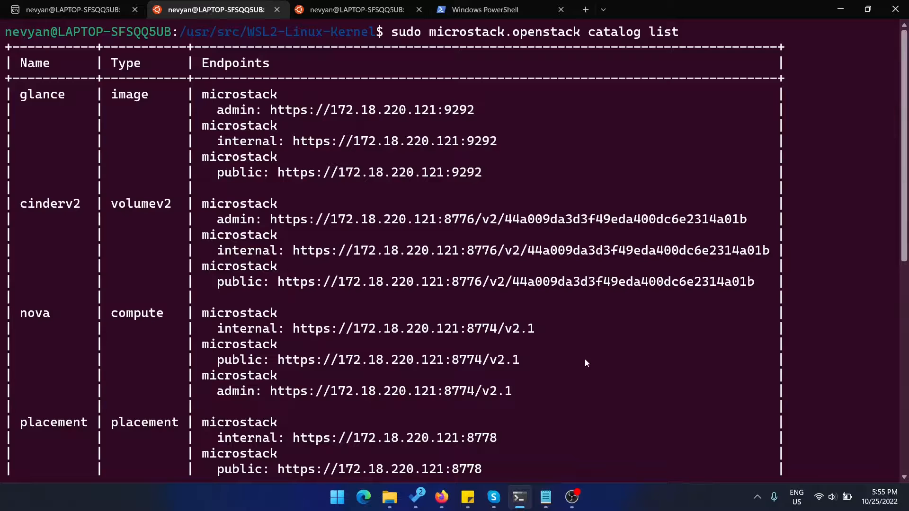
{"action": "mouse_move", "coordinate": [597, 336]}
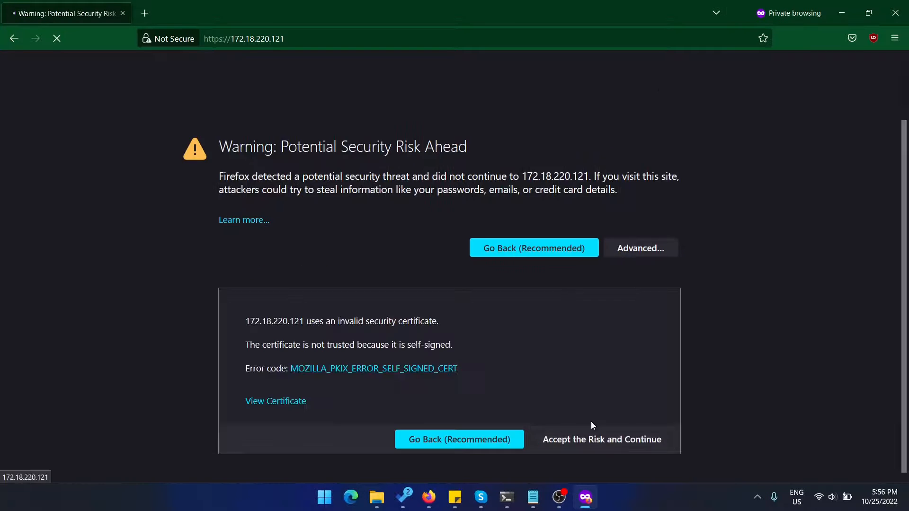
Accept the self-signed certificate risk and enter admin as the dashboard user name
{"action": "left_click", "coordinate": [602, 439]}
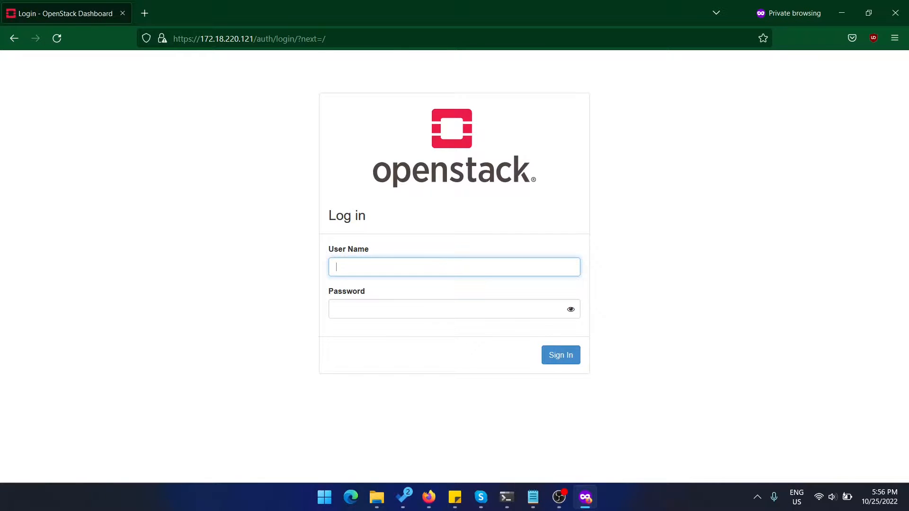
{"action": "type", "text": "admin"}
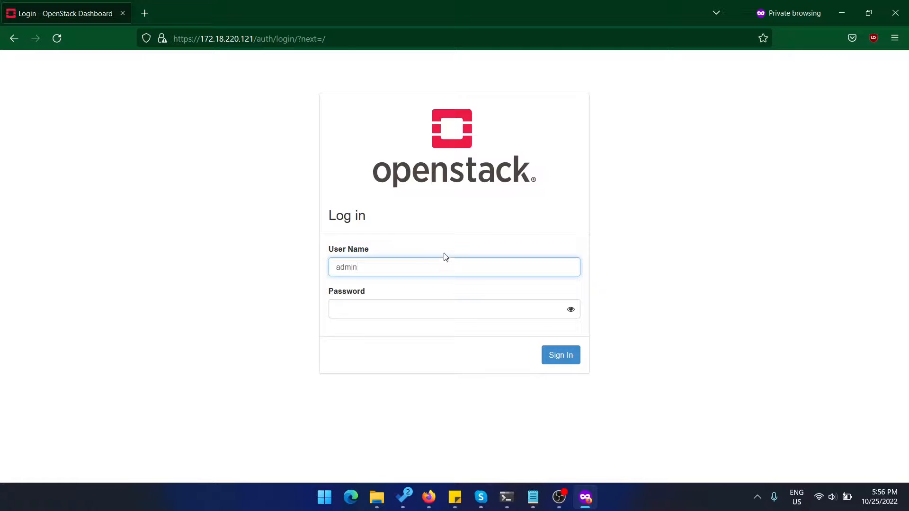
{"action": "mouse_move", "coordinate": [448, 252]}
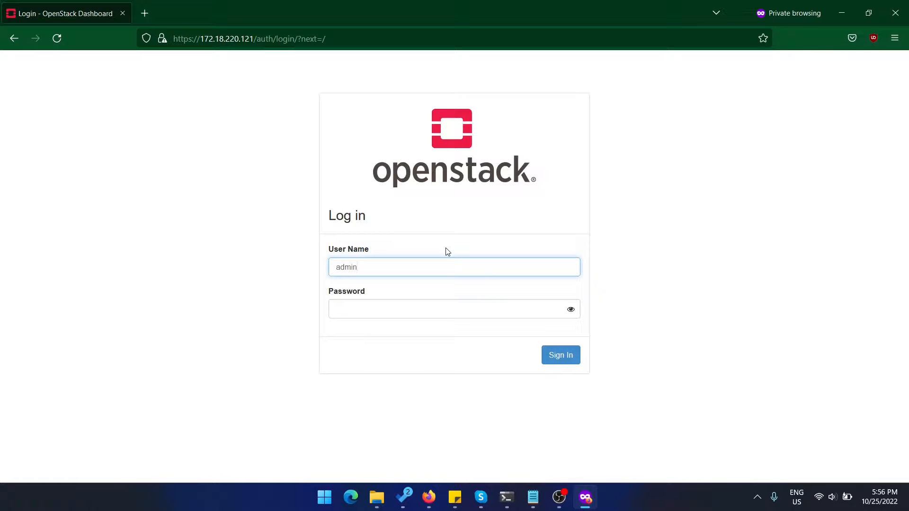
Fetch config.credentials.keystone-password via snap get and copy the admin password
{"action": "left_click", "coordinate": [507, 497]}
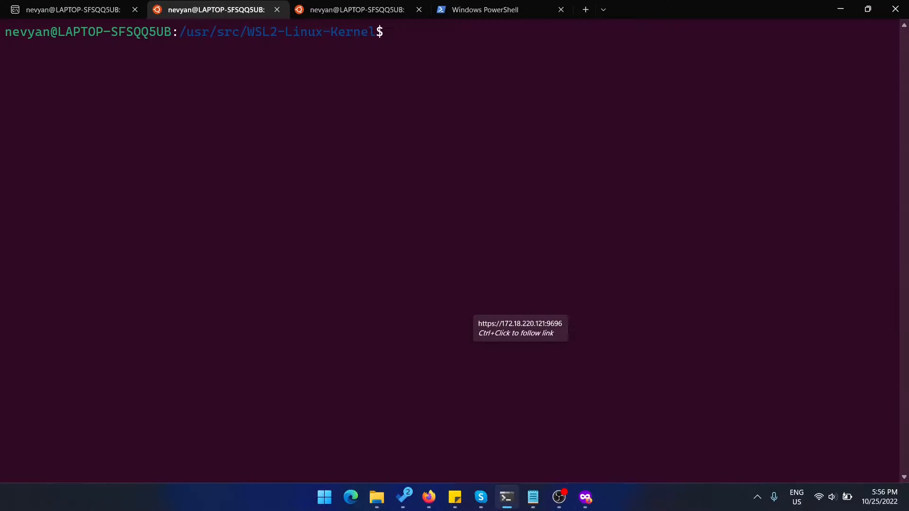
{"action": "type", "text": "sudo snap get microstack config.credentials.keystone-password"}
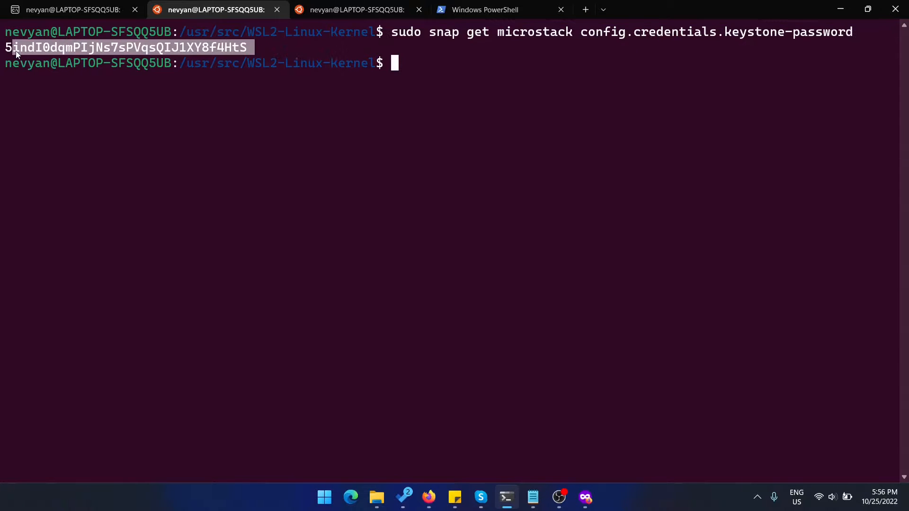
{"action": "left_click", "coordinate": [453, 243]}
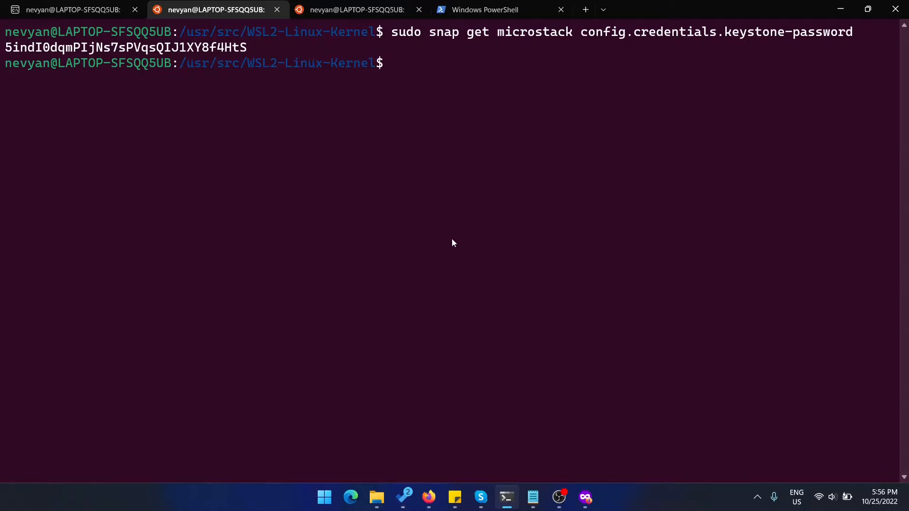
{"action": "mouse_move", "coordinate": [589, 481]}
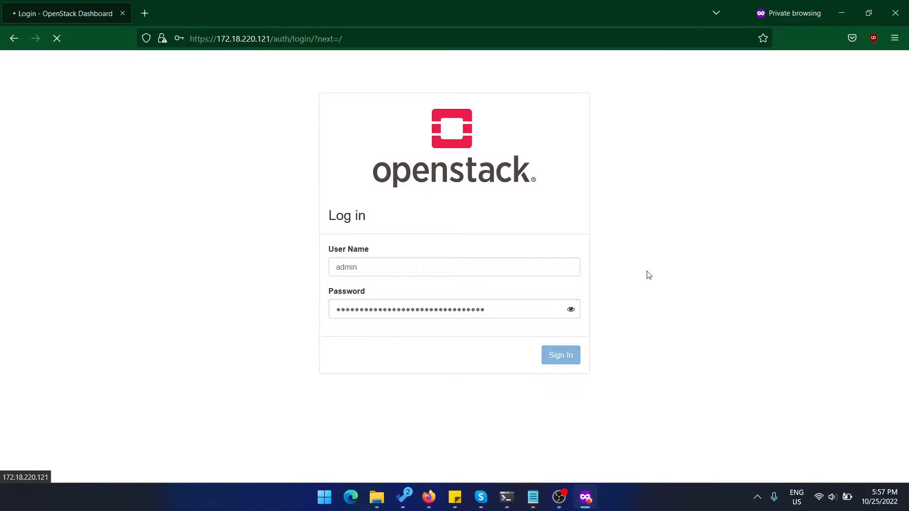
Sign in to the dashboard as admin and show the empty Compute Instances list
{"action": "left_click", "coordinate": [561, 356]}
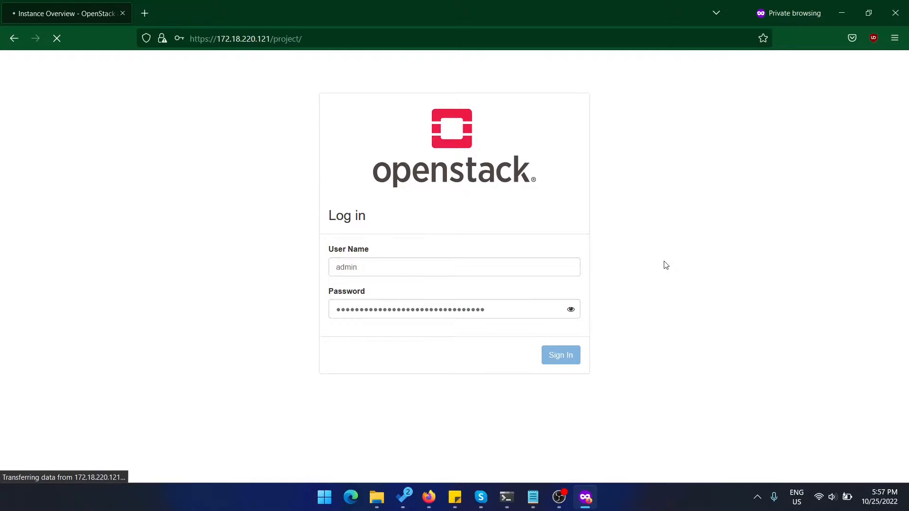
{"action": "left_click", "coordinate": [560, 355]}
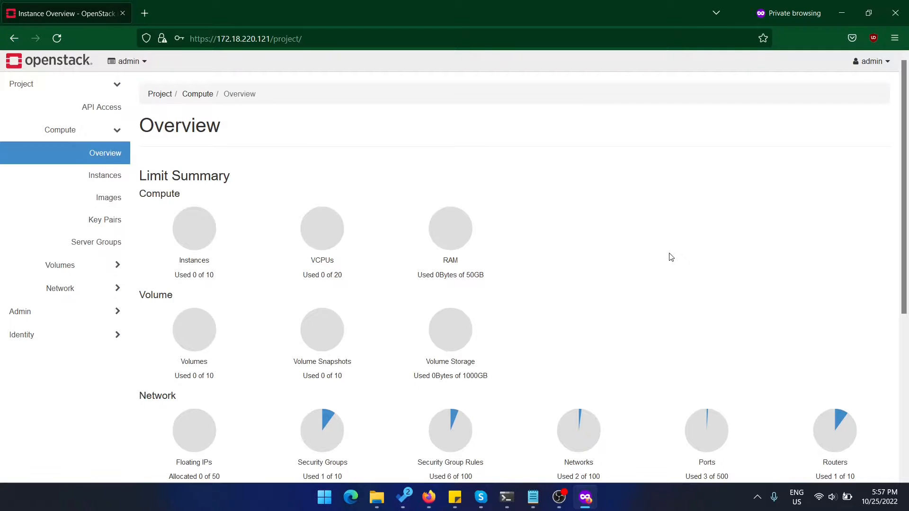
{"action": "mouse_move", "coordinate": [671, 199]}
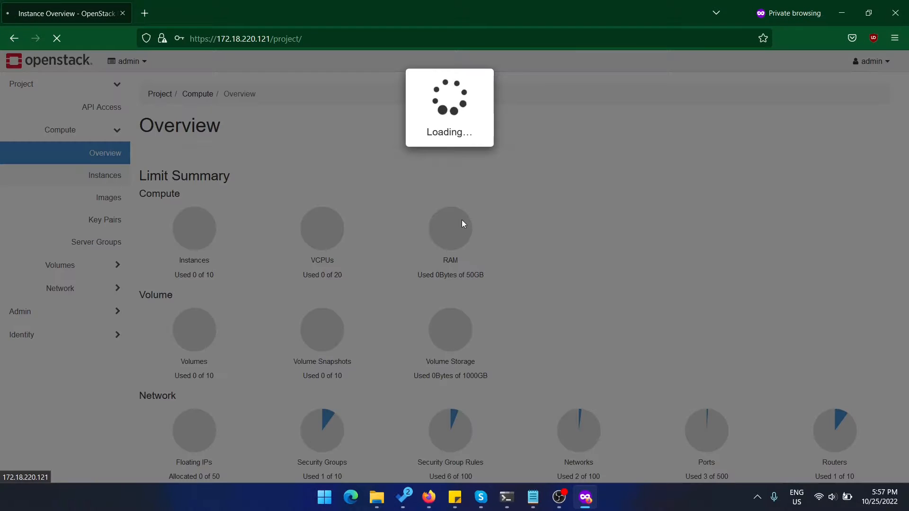
{"action": "left_click", "coordinate": [104, 175]}
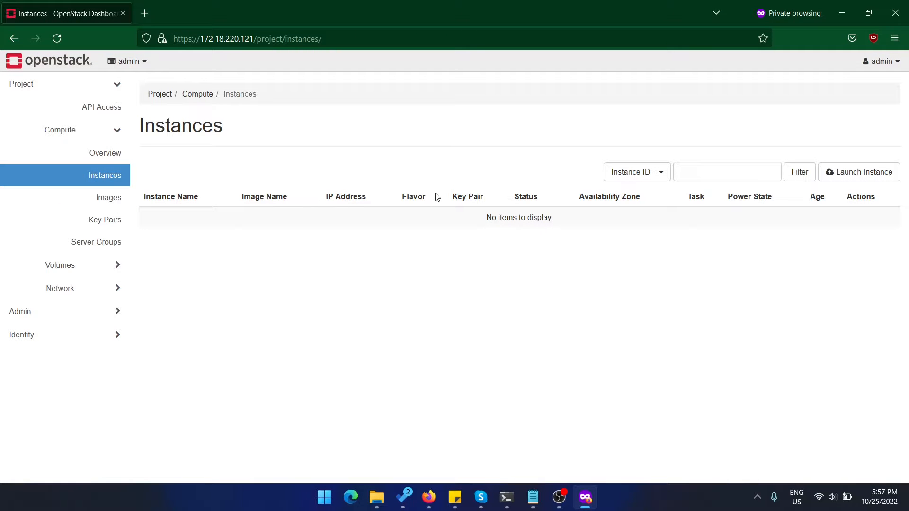
{"action": "mouse_move", "coordinate": [454, 170]}
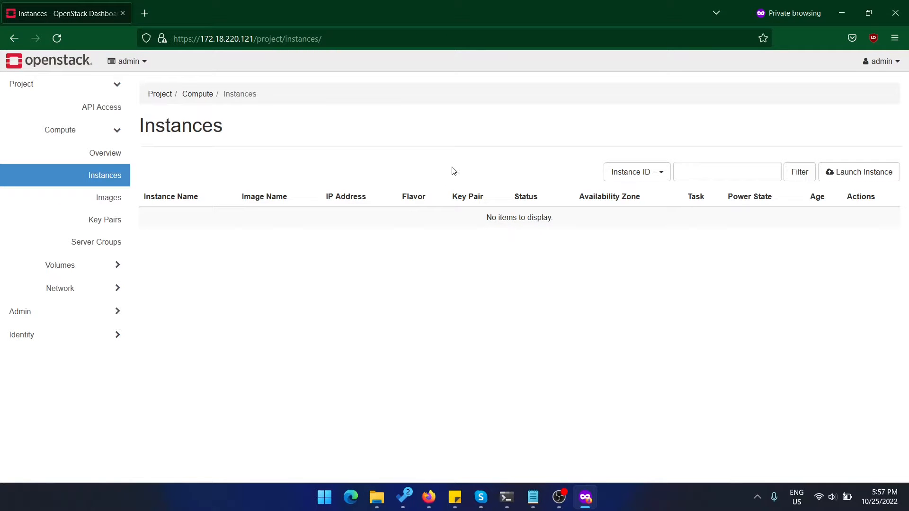
Run microstack launch cirros --name test to start a new test instance
{"action": "left_click", "coordinate": [507, 497]}
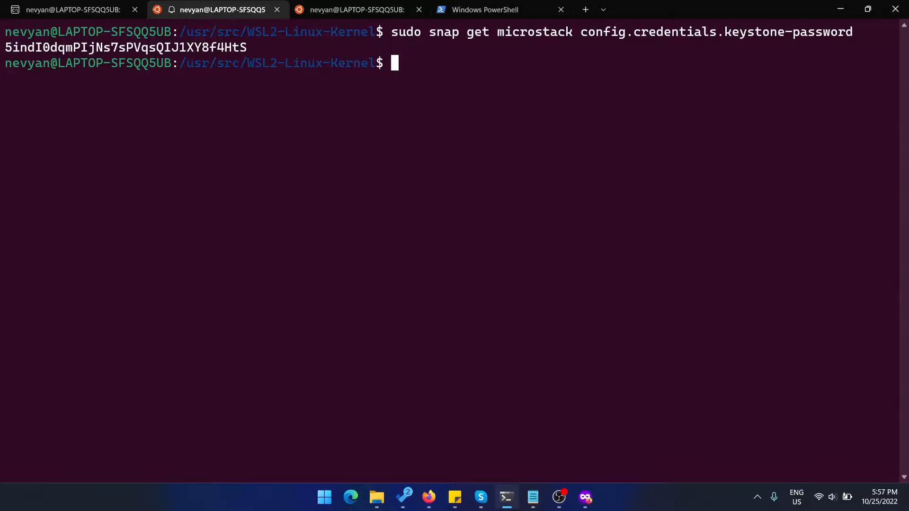
{"action": "type", "text": "microstack launch cirros --name test"}
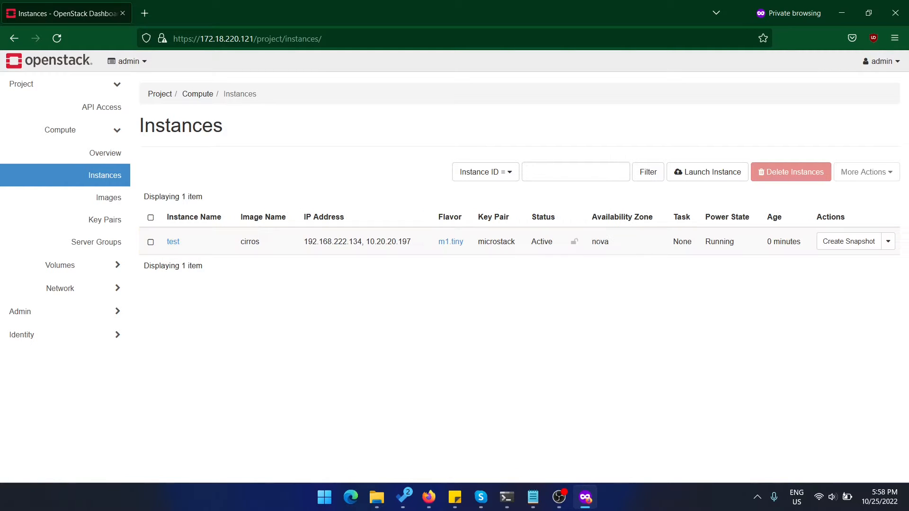
{"action": "mouse_move", "coordinate": [390, 261]}
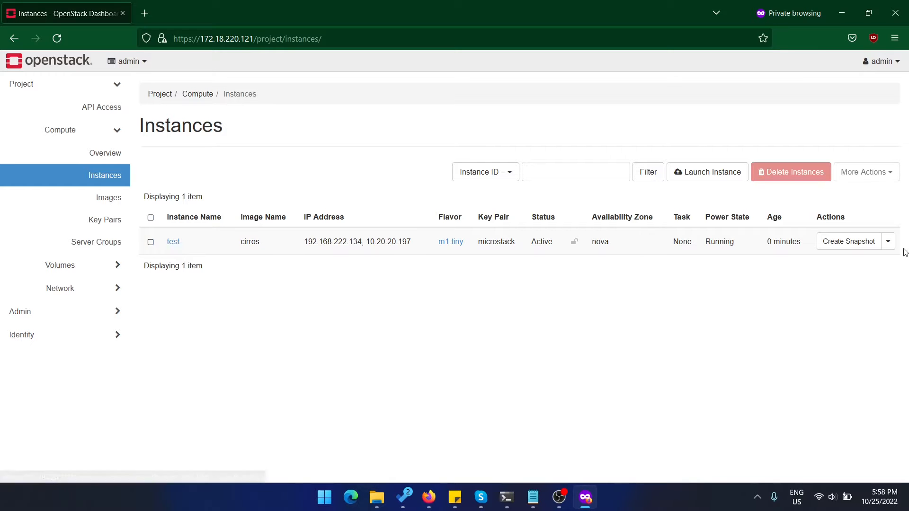
Check the test instance's actions and the Overview limits: 1 of 10 instances, one floating IP
{"action": "left_click", "coordinate": [887, 242]}
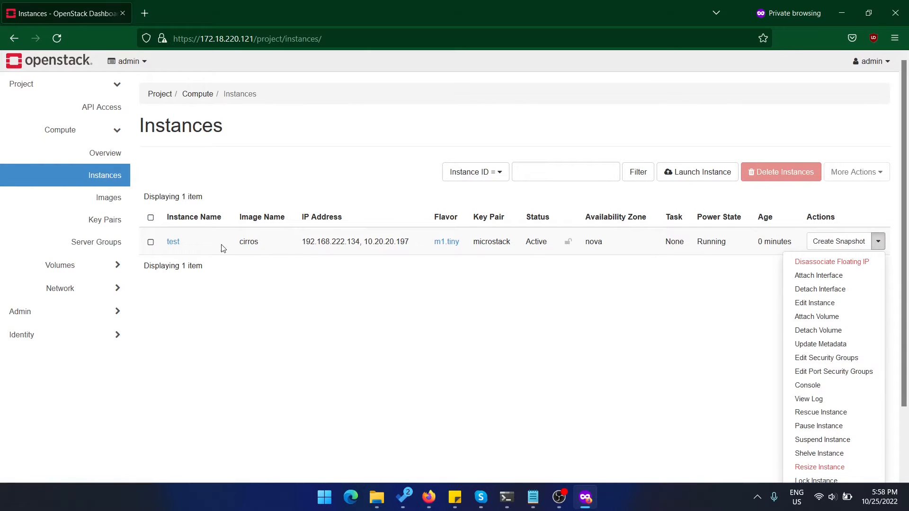
{"action": "left_click", "coordinate": [173, 241]}
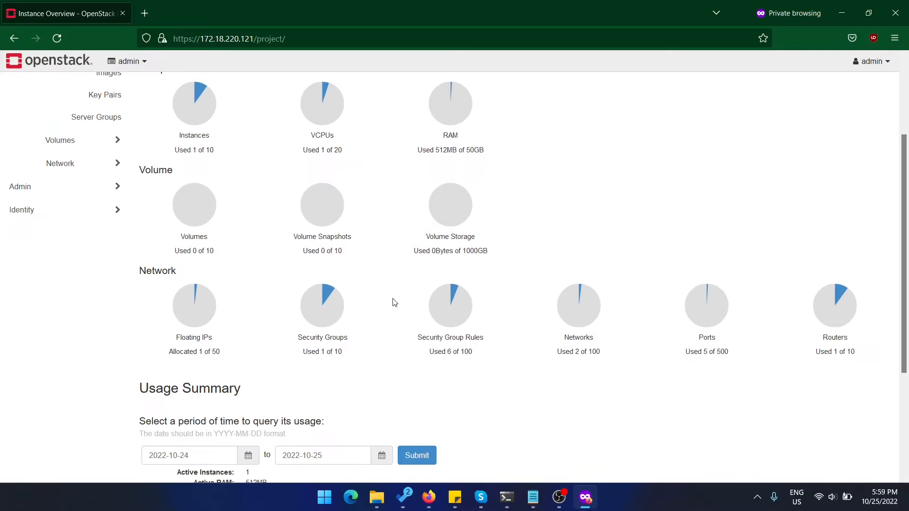
{"action": "scroll", "scroll_direction": "up", "scroll_amount": 3}
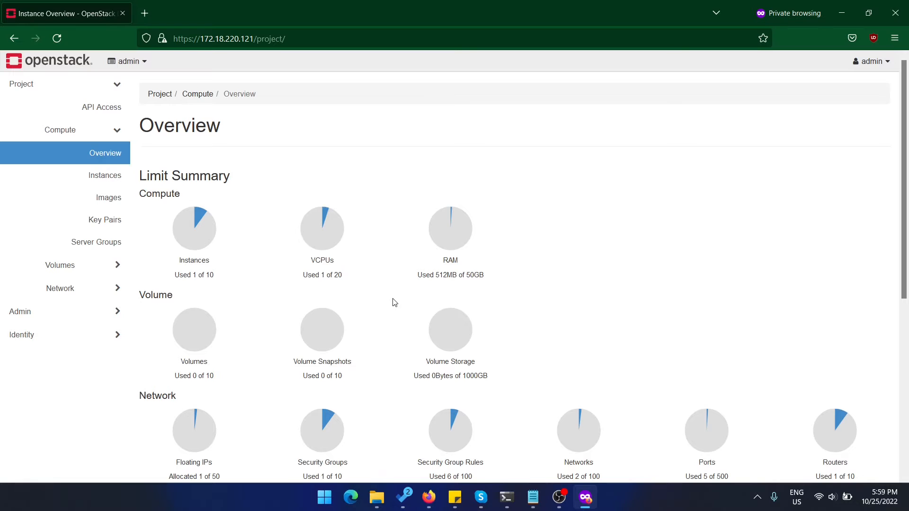
{"action": "scroll", "scroll_direction": "down", "scroll_amount": 3}
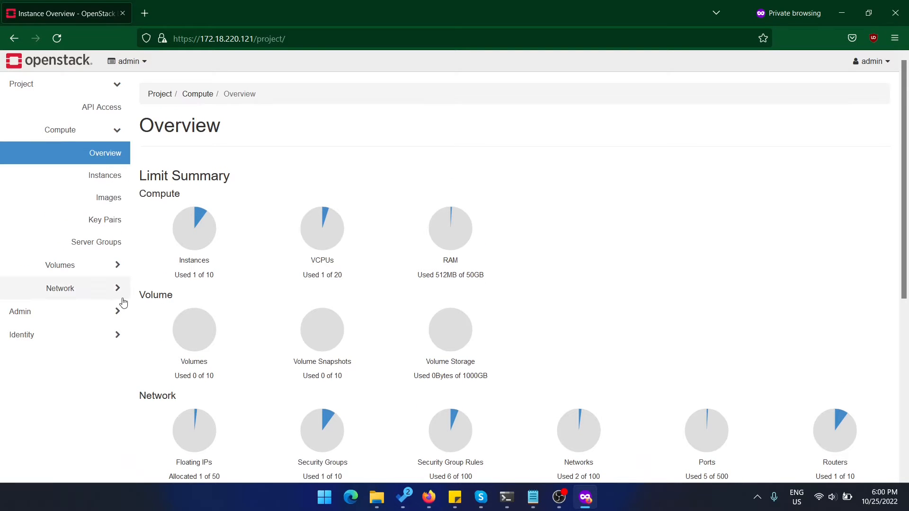
{"action": "mouse_move", "coordinate": [123, 293]}
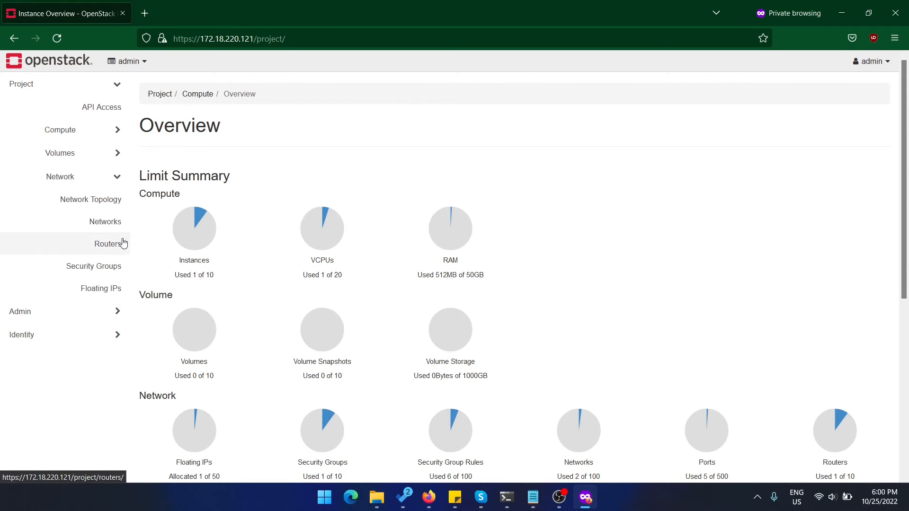
From Floating IPs, follow 10.20.20.197 mapped to test into its instance details and specs
{"action": "left_click", "coordinate": [100, 288]}
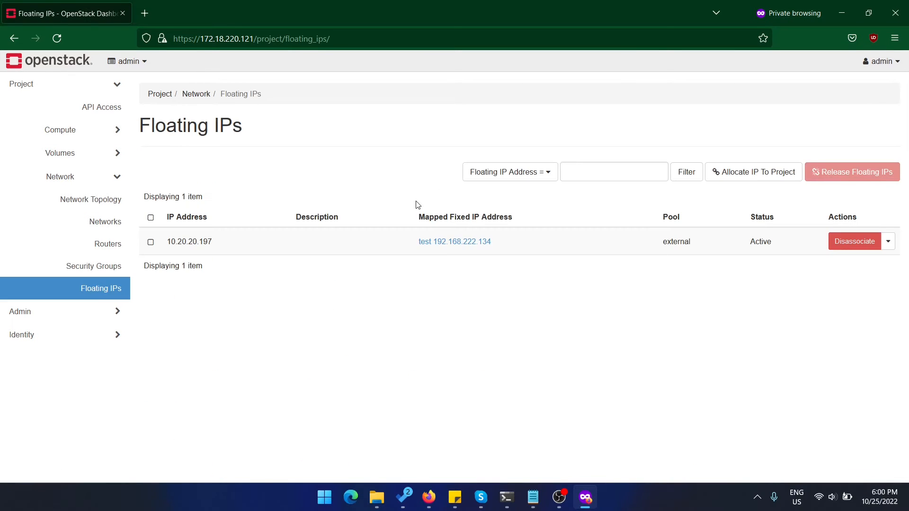
{"action": "left_click", "coordinate": [425, 241]}
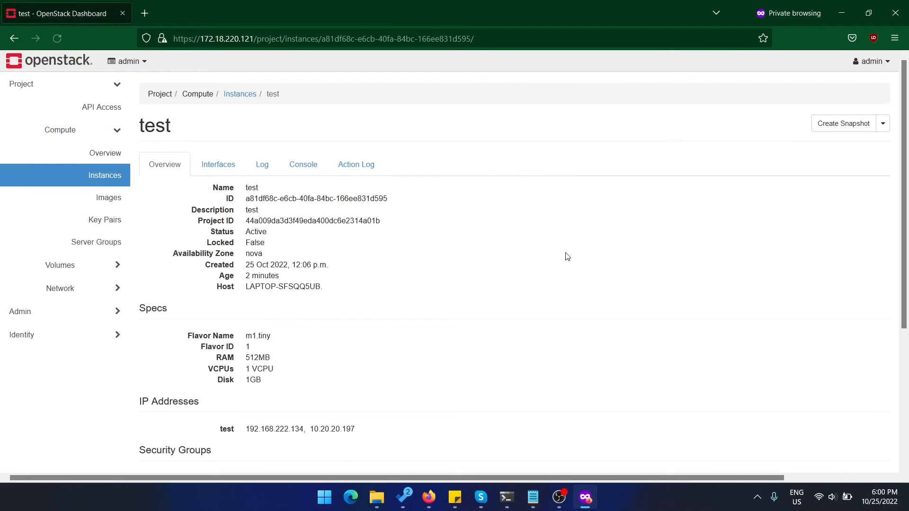
{"action": "scroll", "scroll_direction": "down", "scroll_amount": 3}
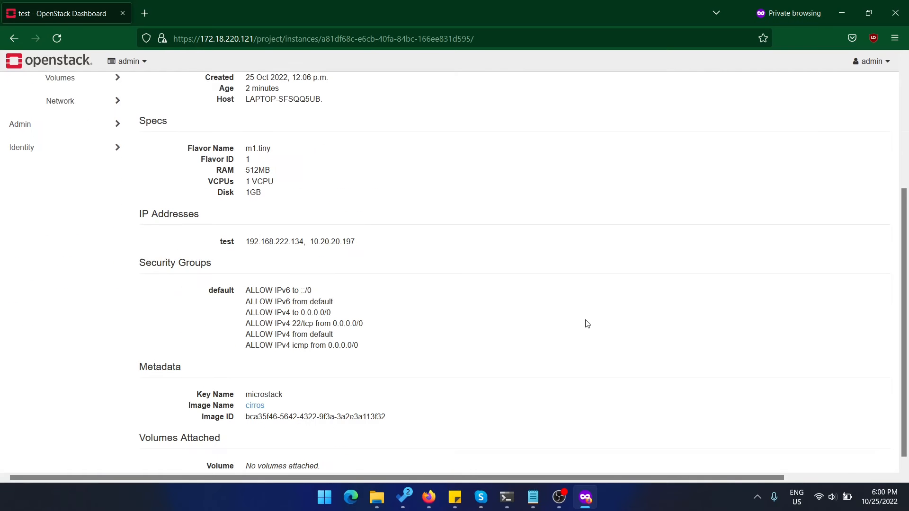
{"action": "scroll", "scroll_direction": "down", "scroll_amount": 3}
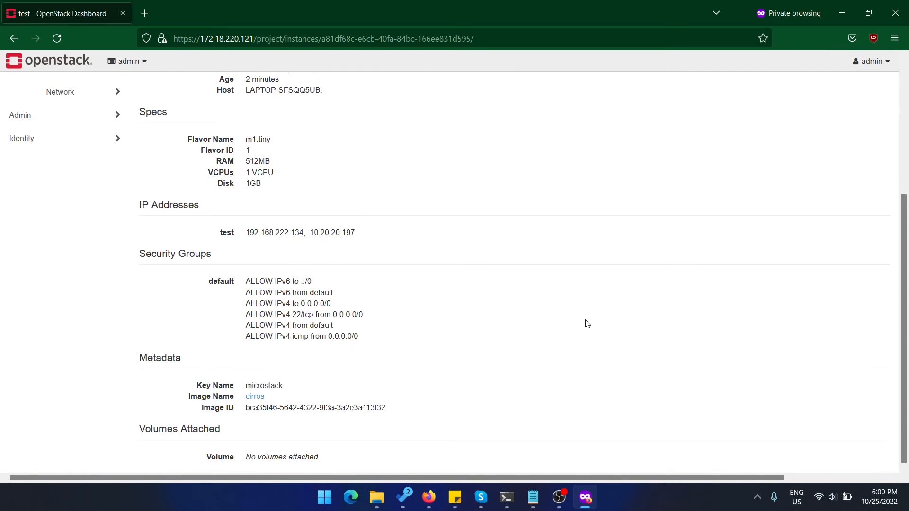
{"action": "mouse_move", "coordinate": [519, 248]}
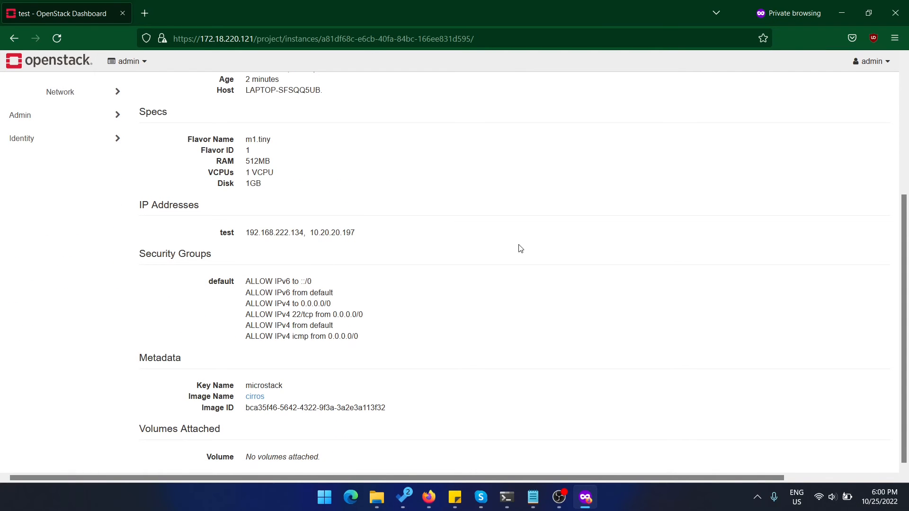
{"action": "mouse_move", "coordinate": [589, 186]}
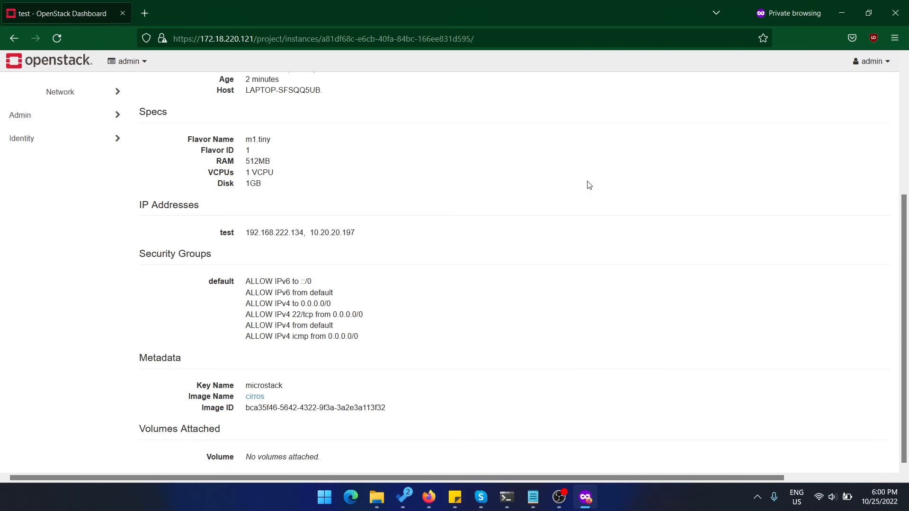
{"action": "mouse_move", "coordinate": [576, 178]}
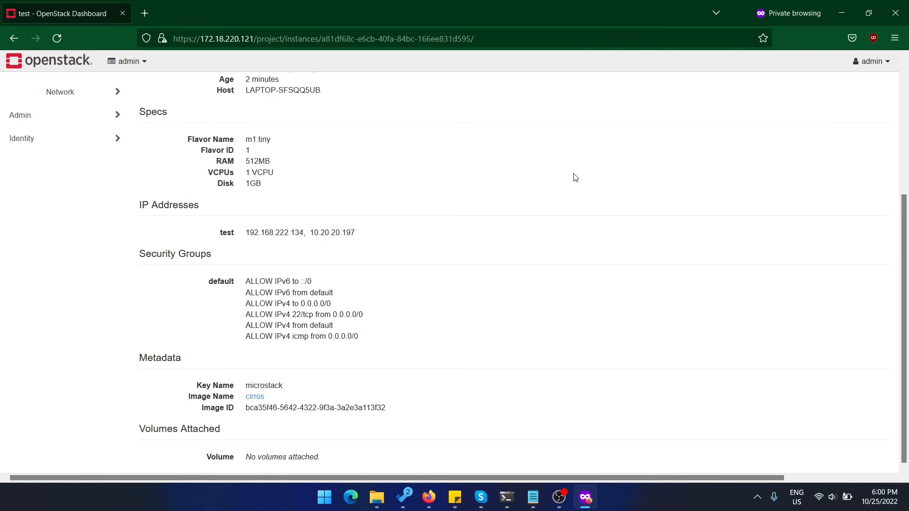